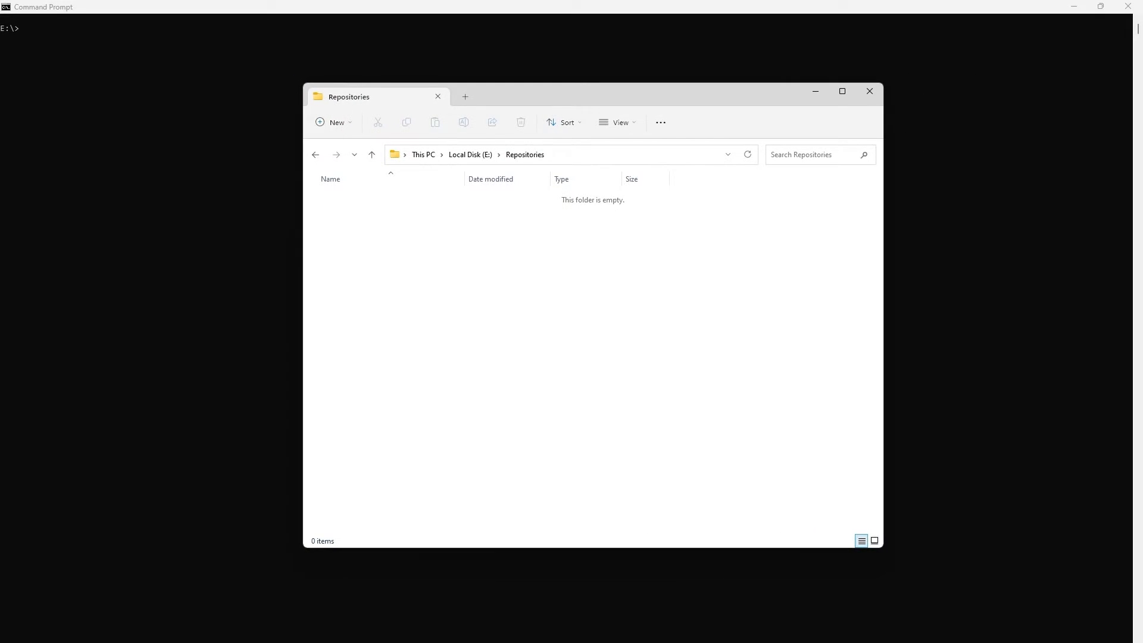
pyautogui.moveTo(538, 301)
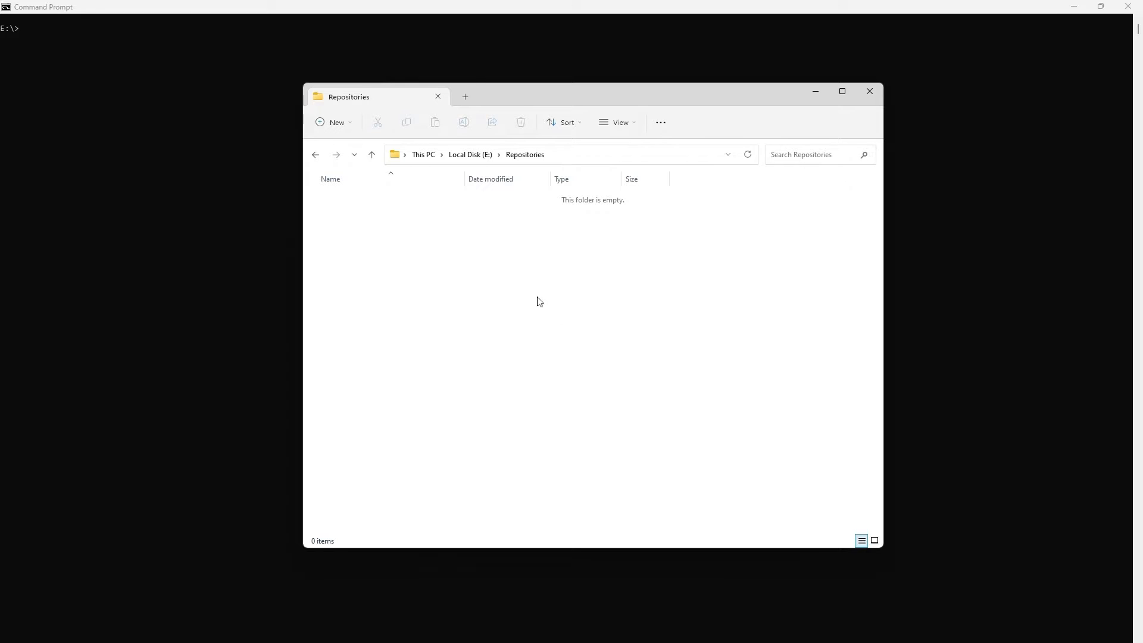
# Create new folders Local-repo and Clone-repo inside E:\Repositories
pyautogui.rightClick(538, 301)
pyautogui.write('Local')
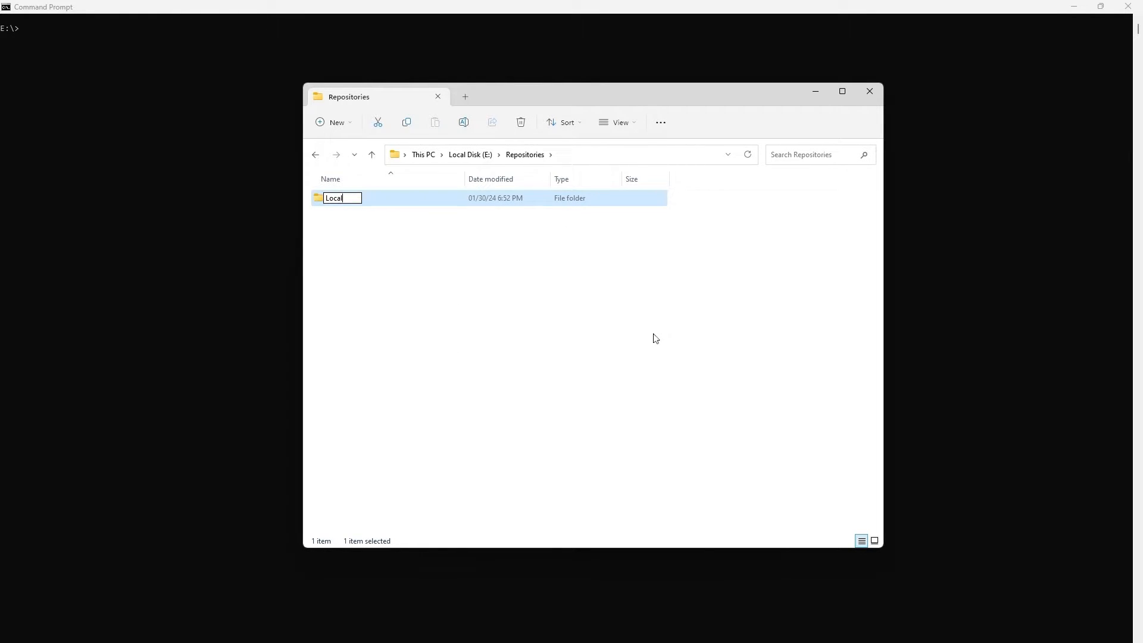
pyautogui.write('-repo')
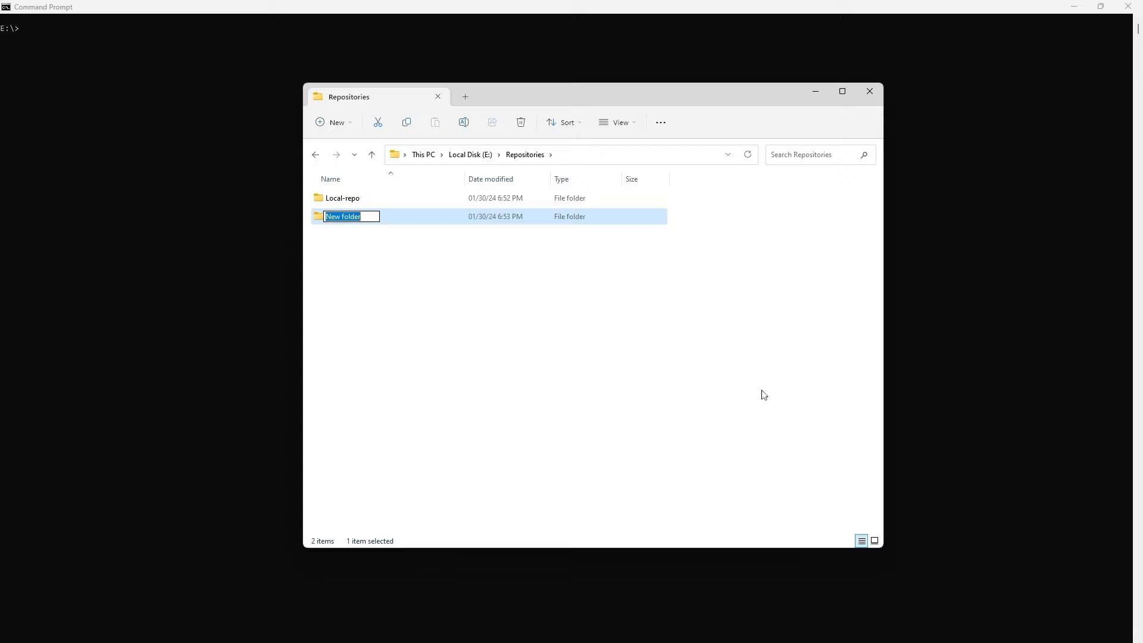
pyautogui.write('Clone-repo')
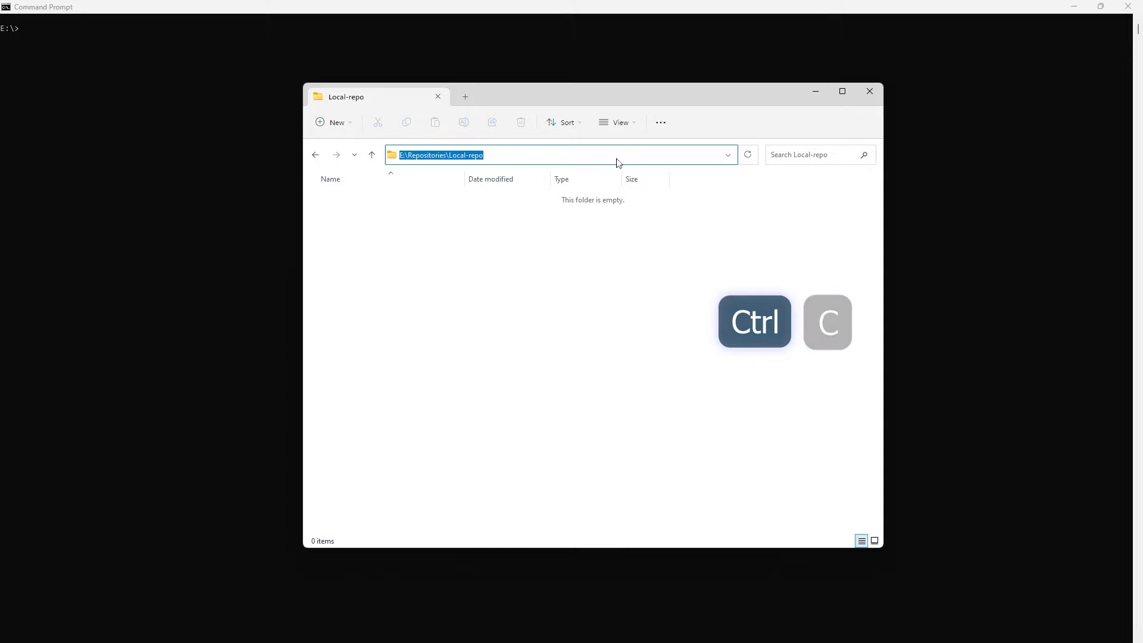
# Change to E:\Repositories\Local-repo and run git init --bare there
pyautogui.press('ctrl+v')
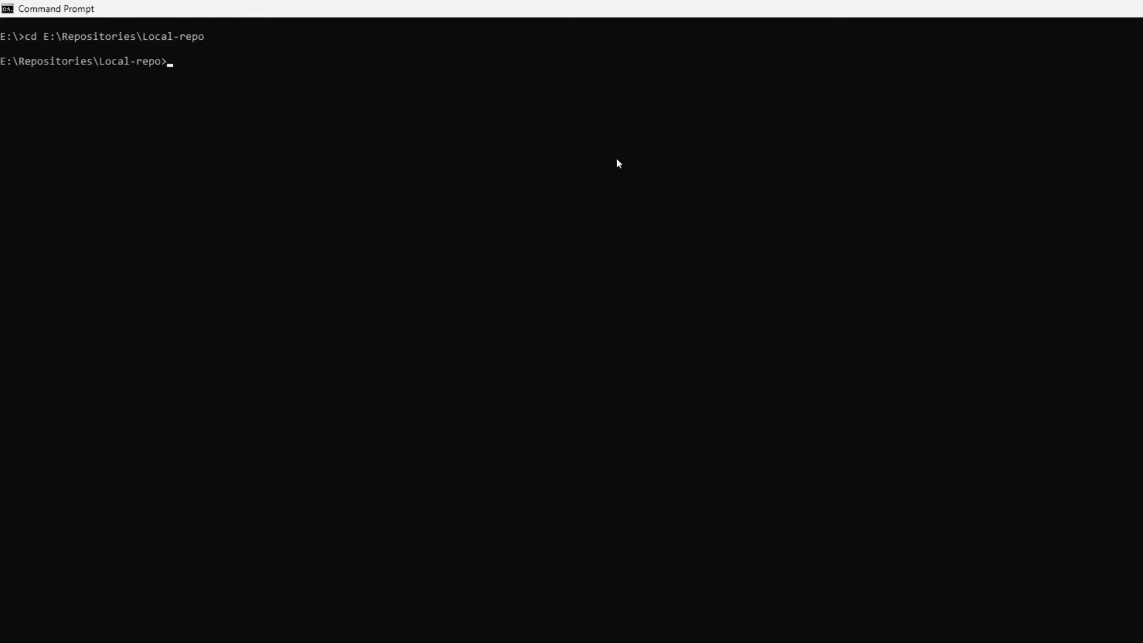
pyautogui.write('git init --bare')
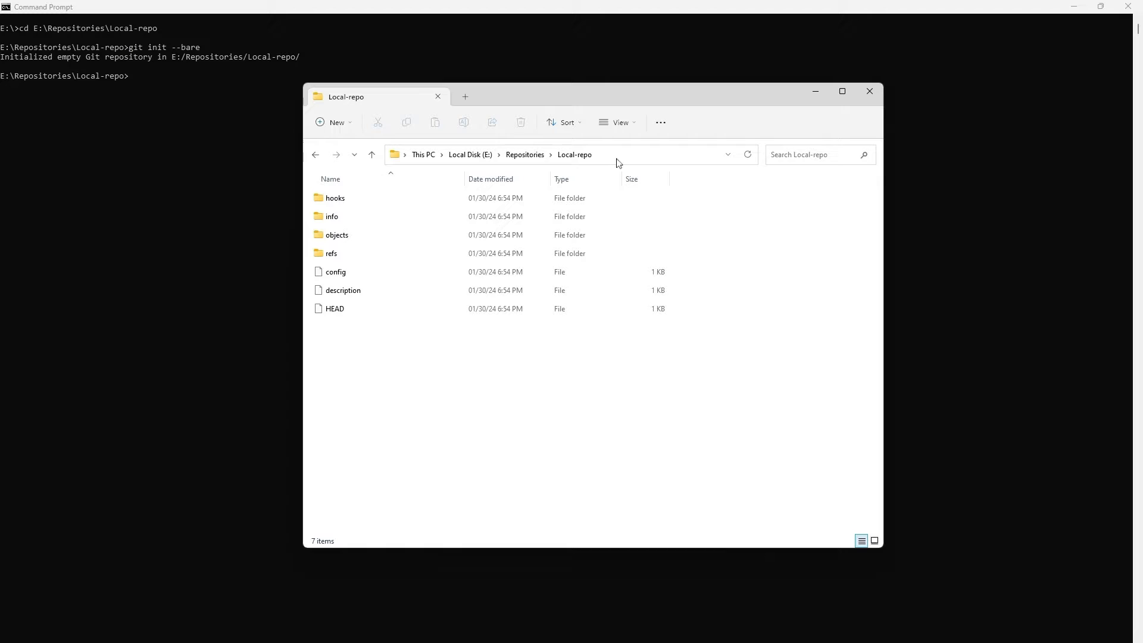
# Go up to Repositories, enter Clone-repo and copy its folder path
pyautogui.click(372, 155)
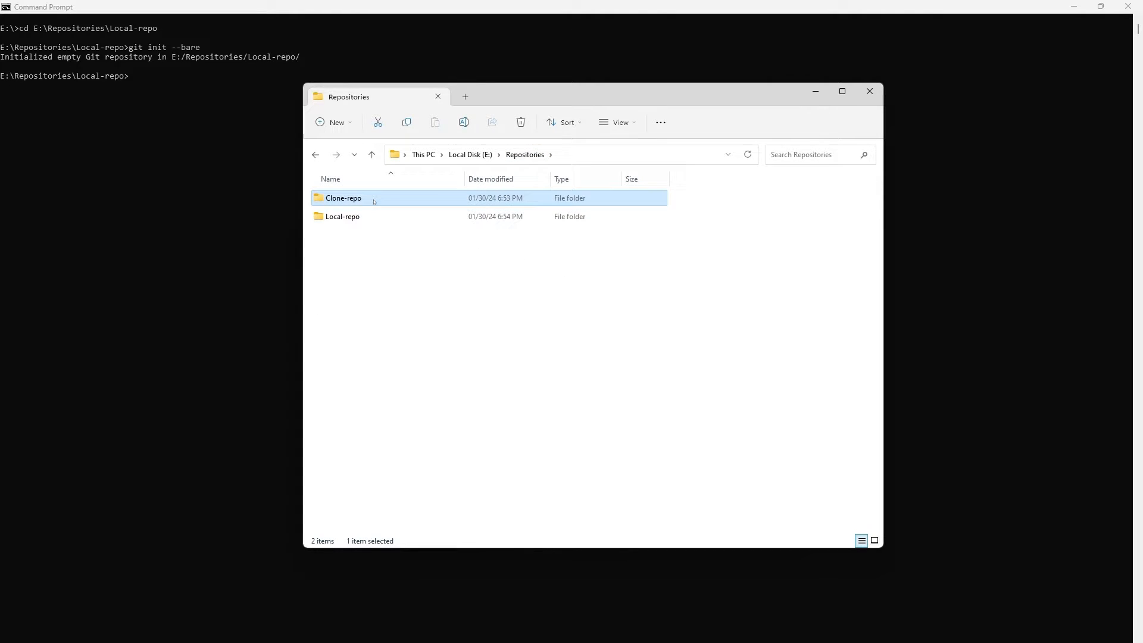
pyautogui.doubleClick(343, 198)
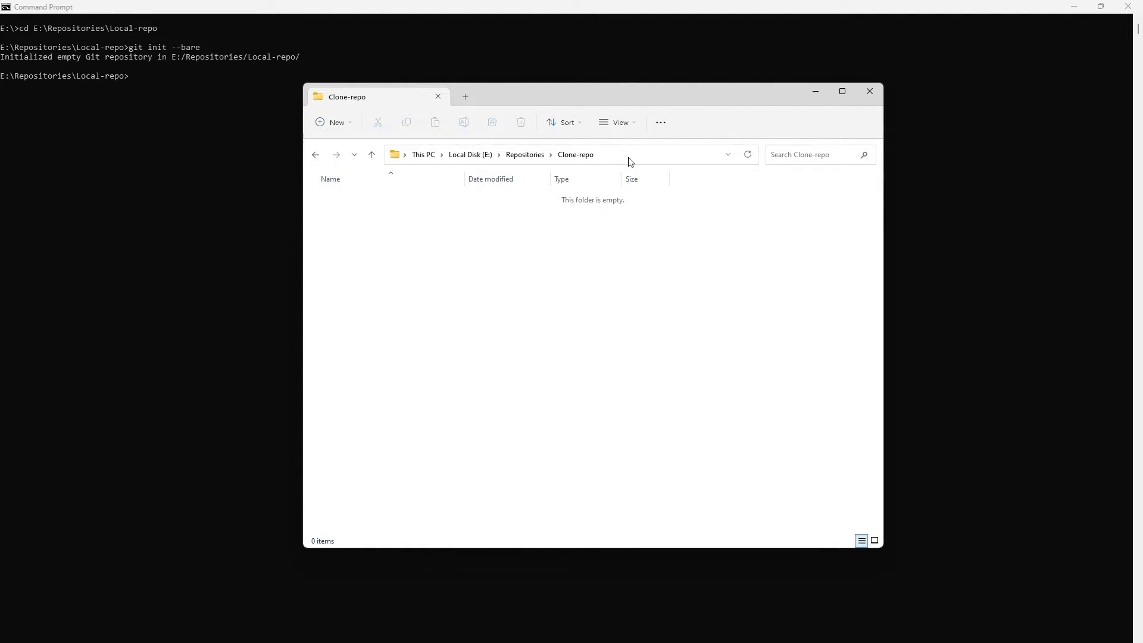
pyautogui.press('ctrl+c')
pyautogui.write('cd')
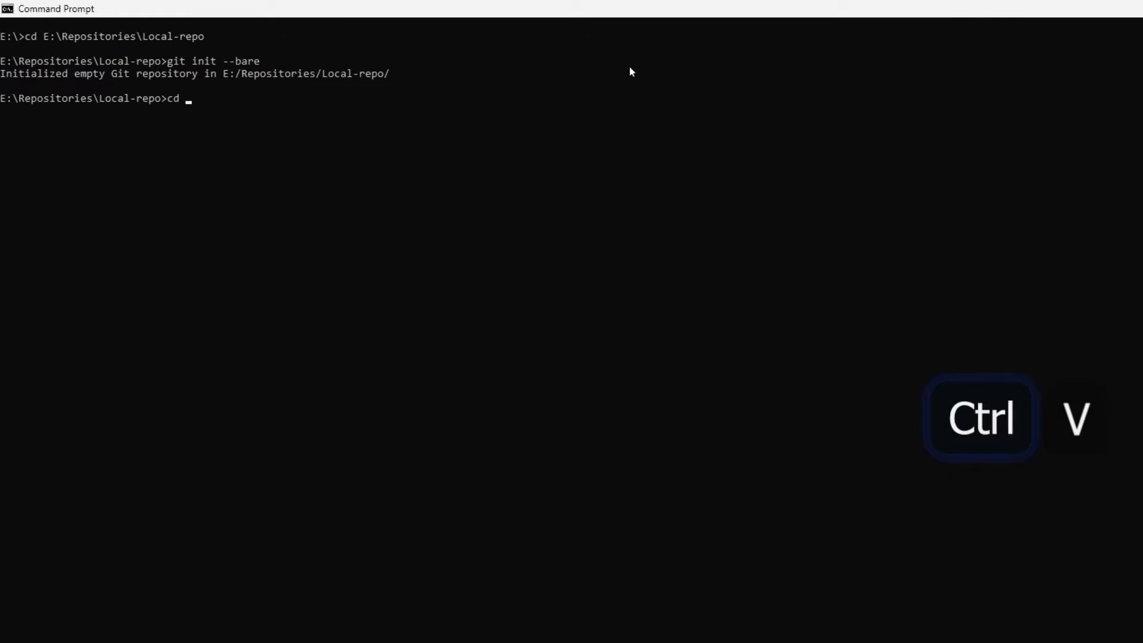
# Change to E:\Repositories\Clone-repo and run git clone E:/Repositories/Local-repo
pyautogui.press('ctrl+v')
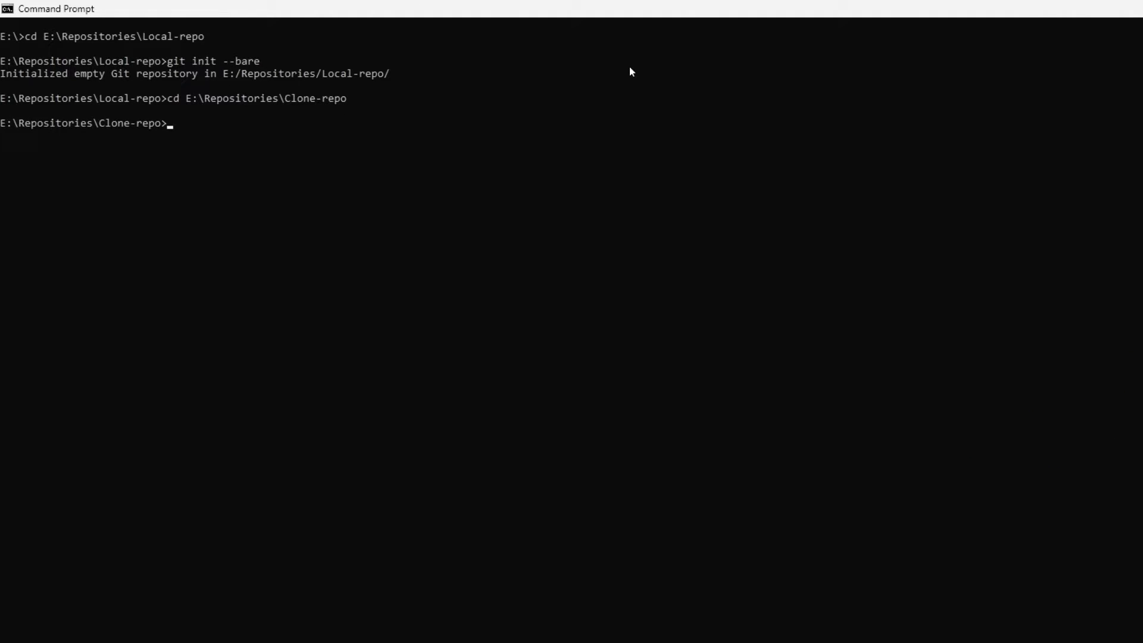
pyautogui.write('git clone E')
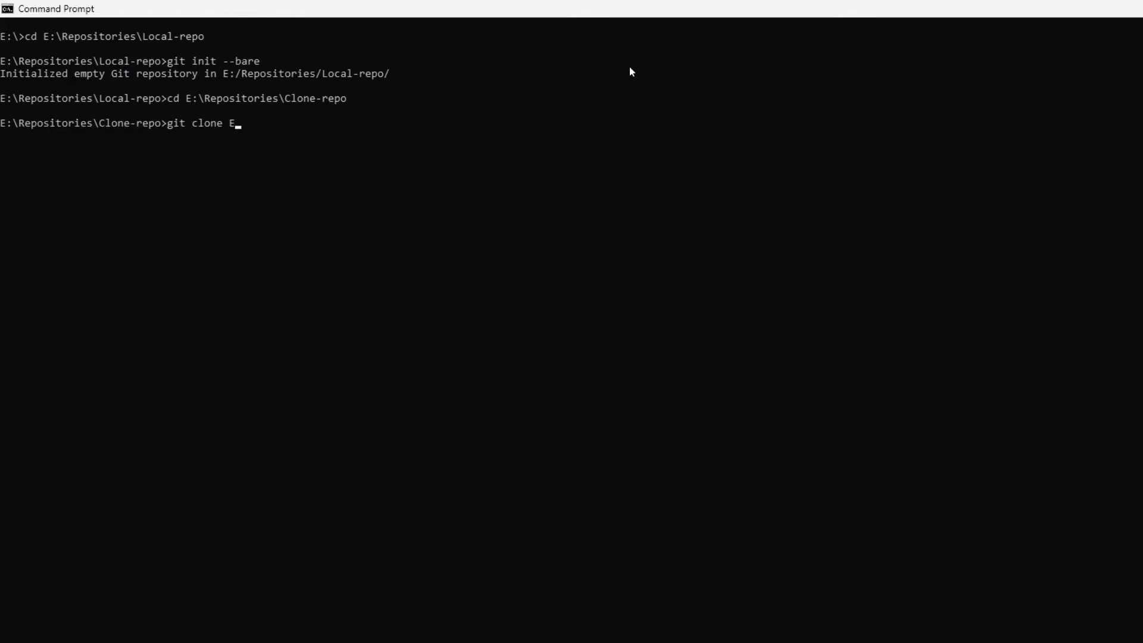
pyautogui.write(':/Re')
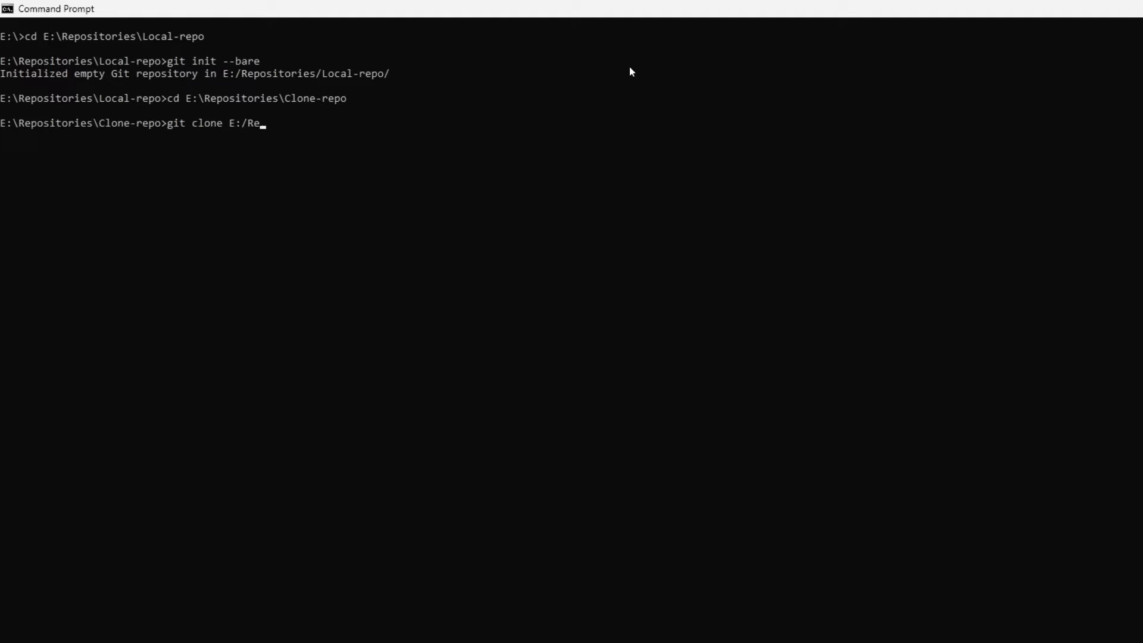
pyautogui.write('positories/')
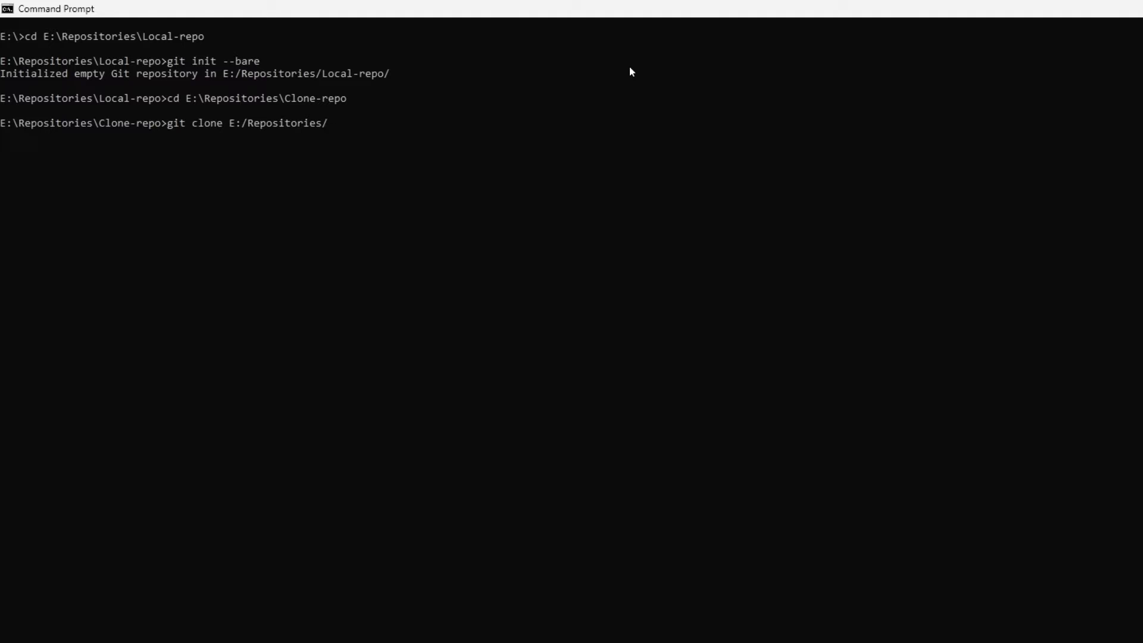
pyautogui.write('Local-repo')
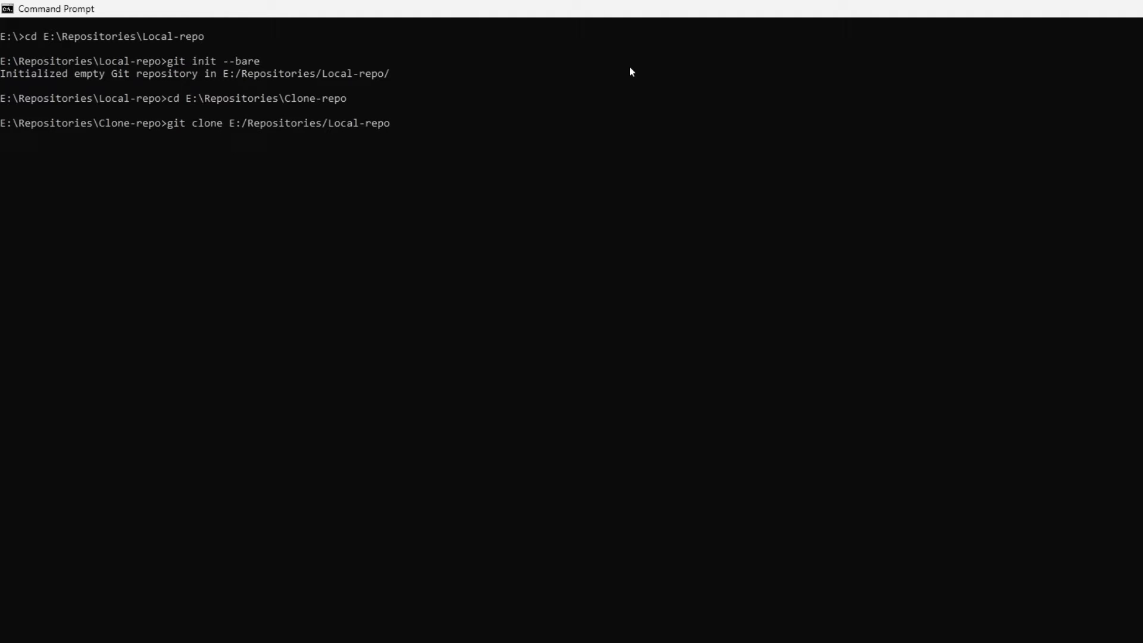
pyautogui.write('.')
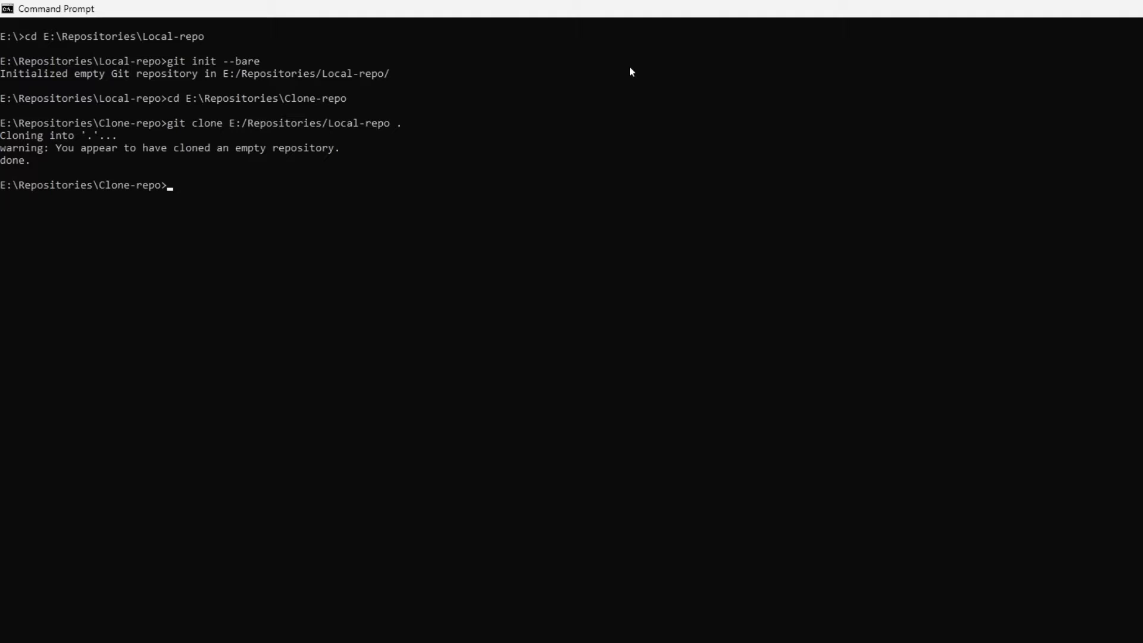
# Run git commit --allow-empty -m initial, then enter git push
pyautogui.write('g')
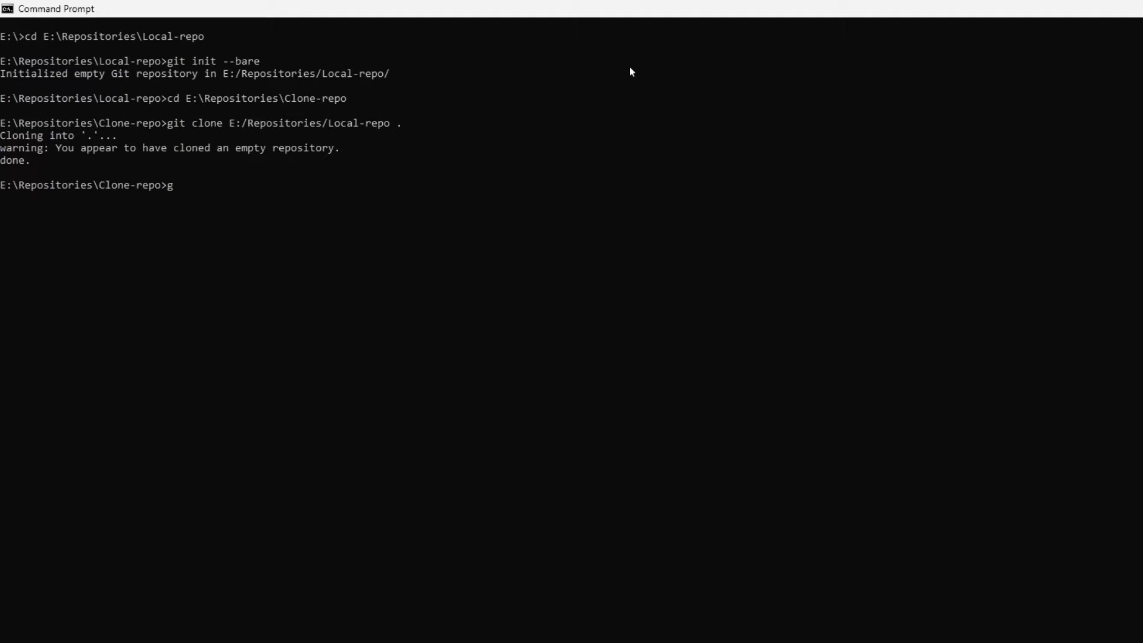
pyautogui.write('it commit')
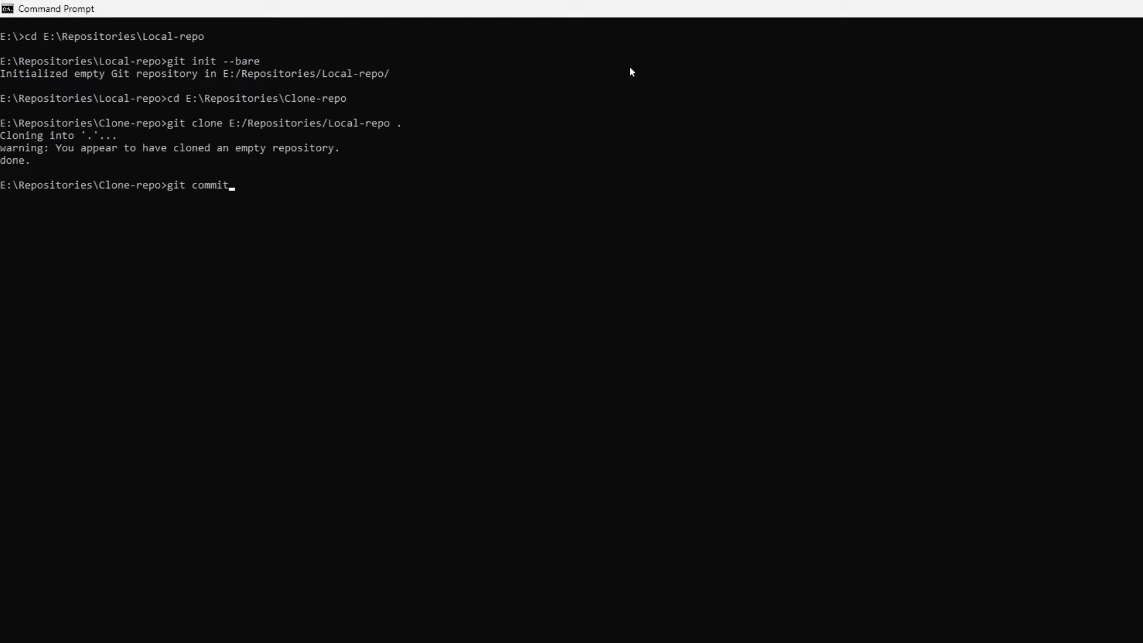
pyautogui.write('--allow')
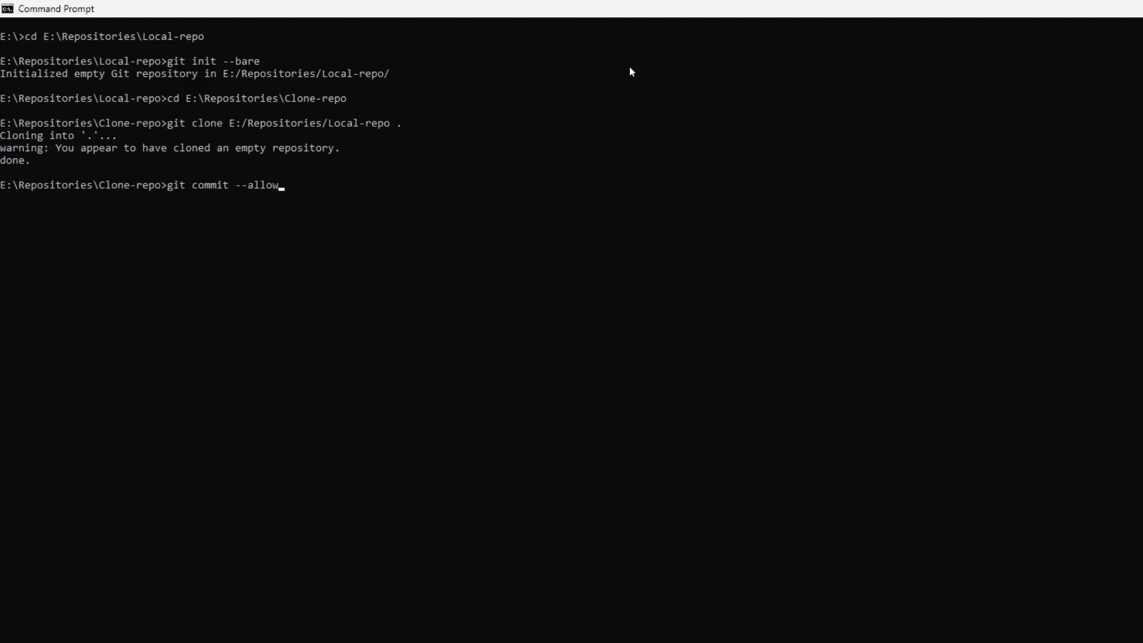
pyautogui.write('-empty -m')
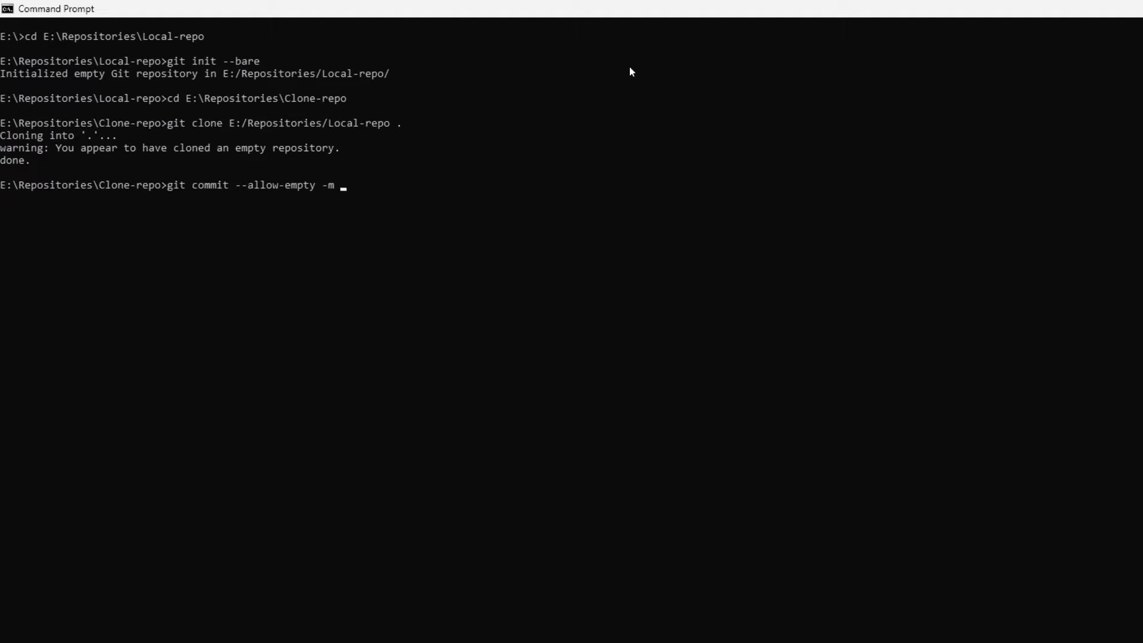
pyautogui.write('initial')
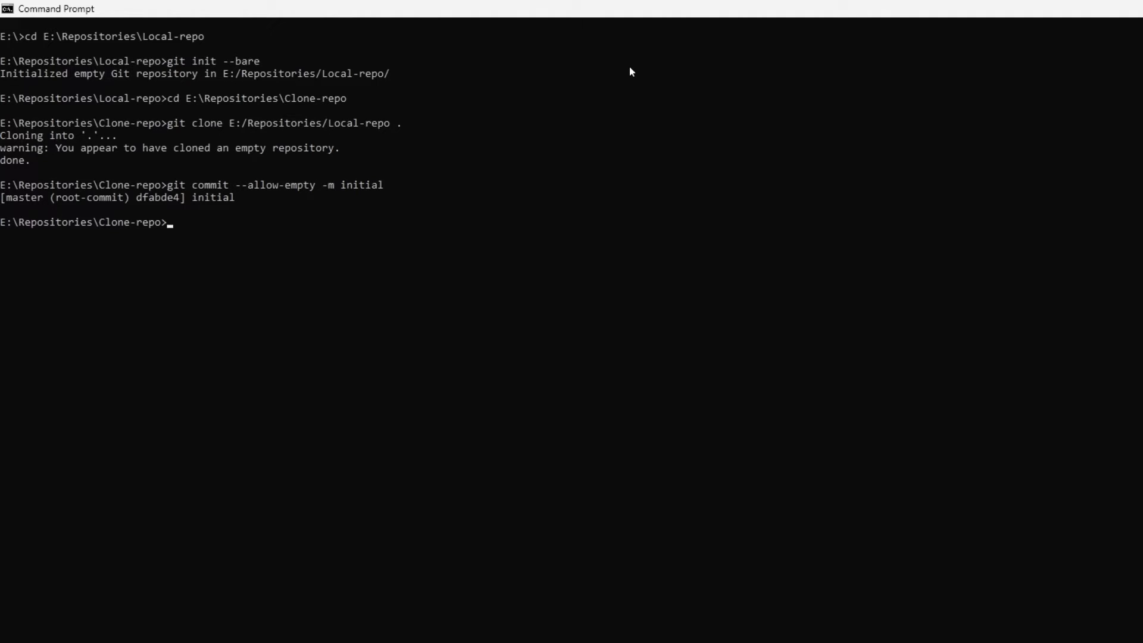
pyautogui.write('git')
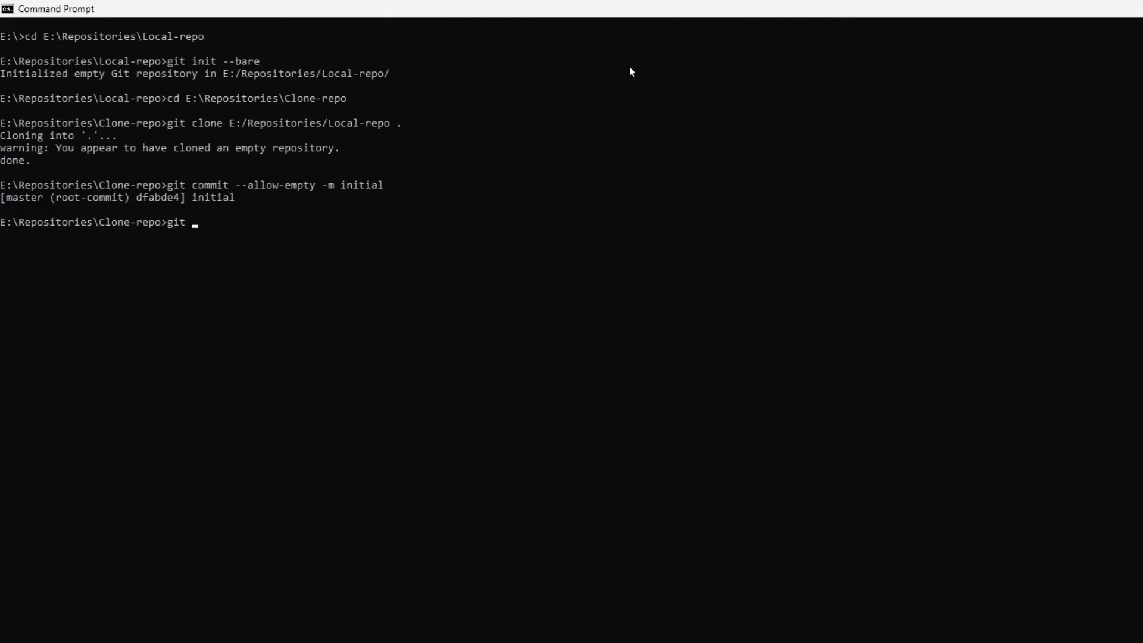
pyautogui.write('push')
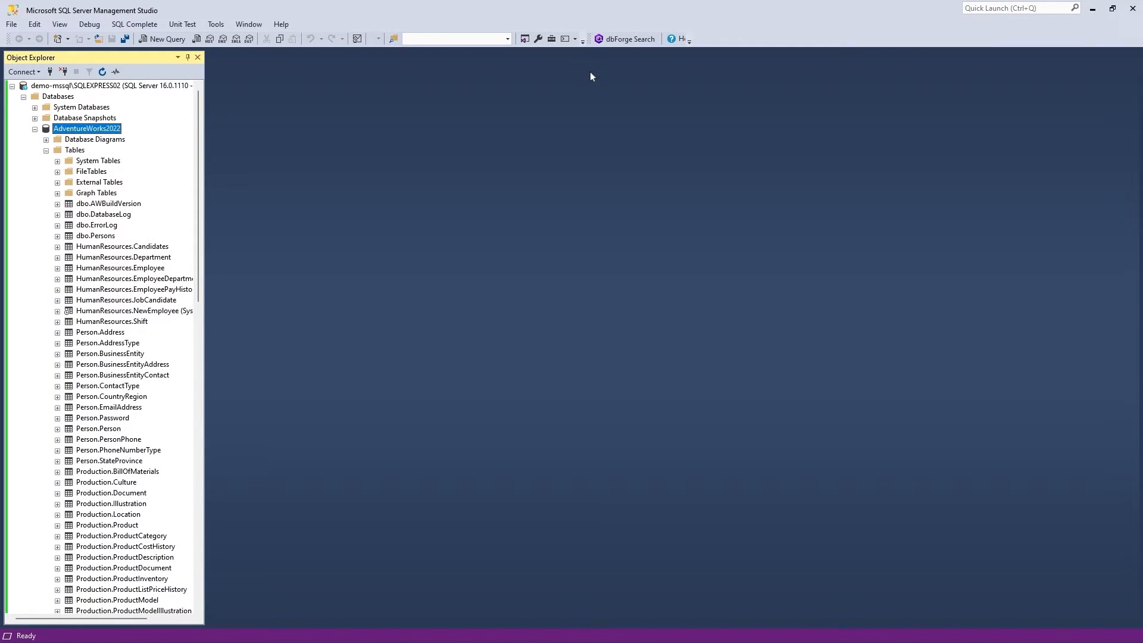
pyautogui.moveTo(361, 106)
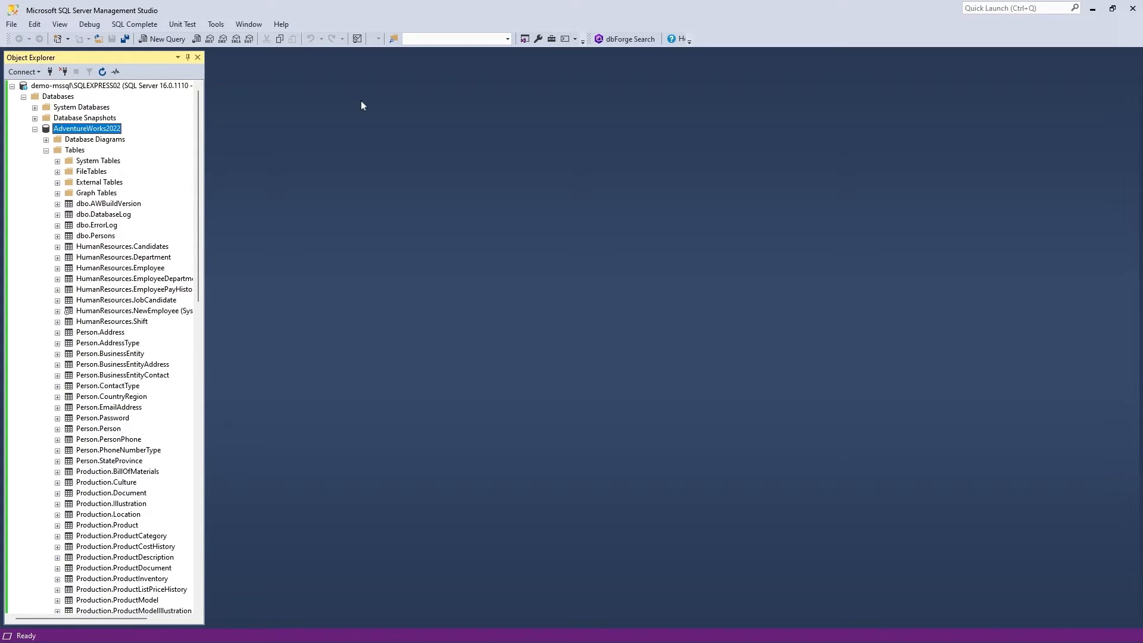
pyautogui.moveTo(146, 132)
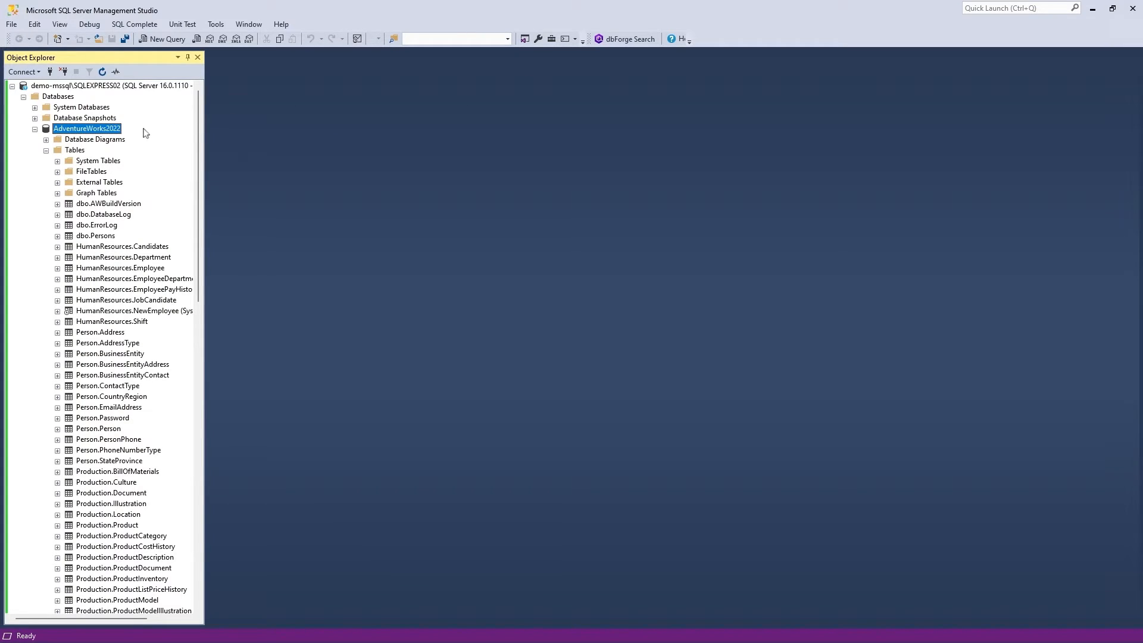
# Show the context menu for AdventureWorks2022 in Object Explorer
pyautogui.rightClick(86, 128)
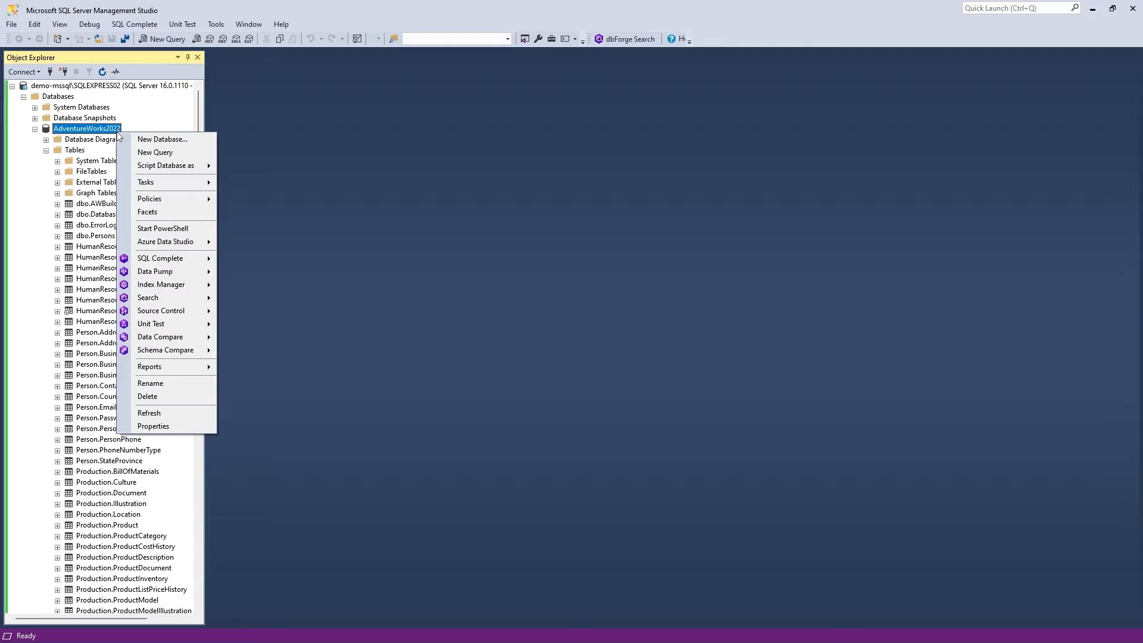
pyautogui.moveTo(168, 298)
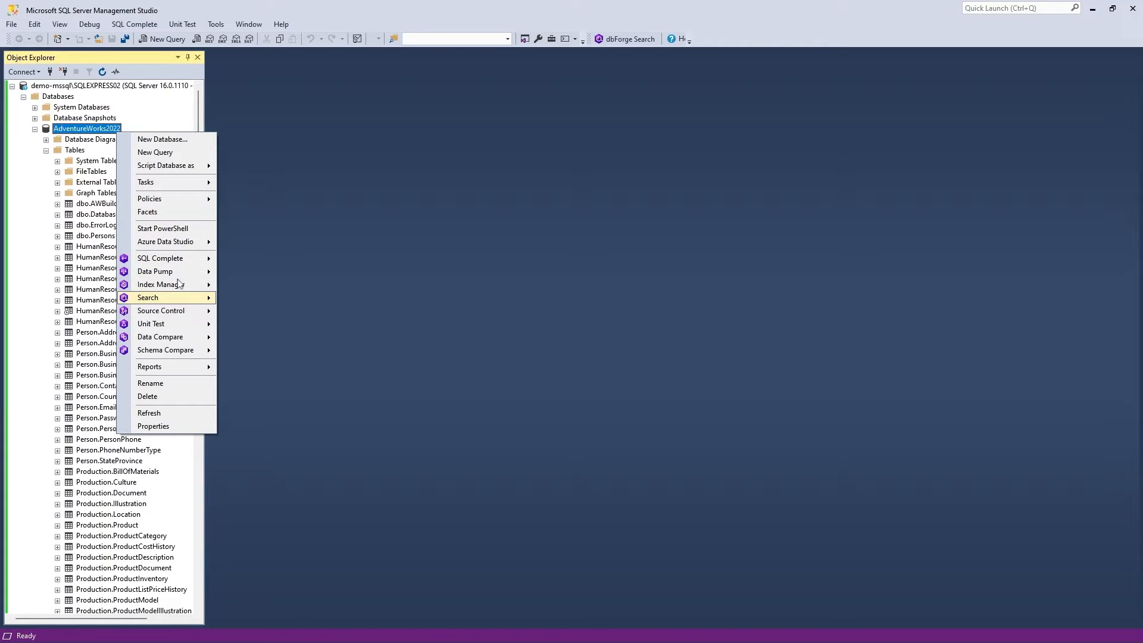
pyautogui.moveTo(161, 311)
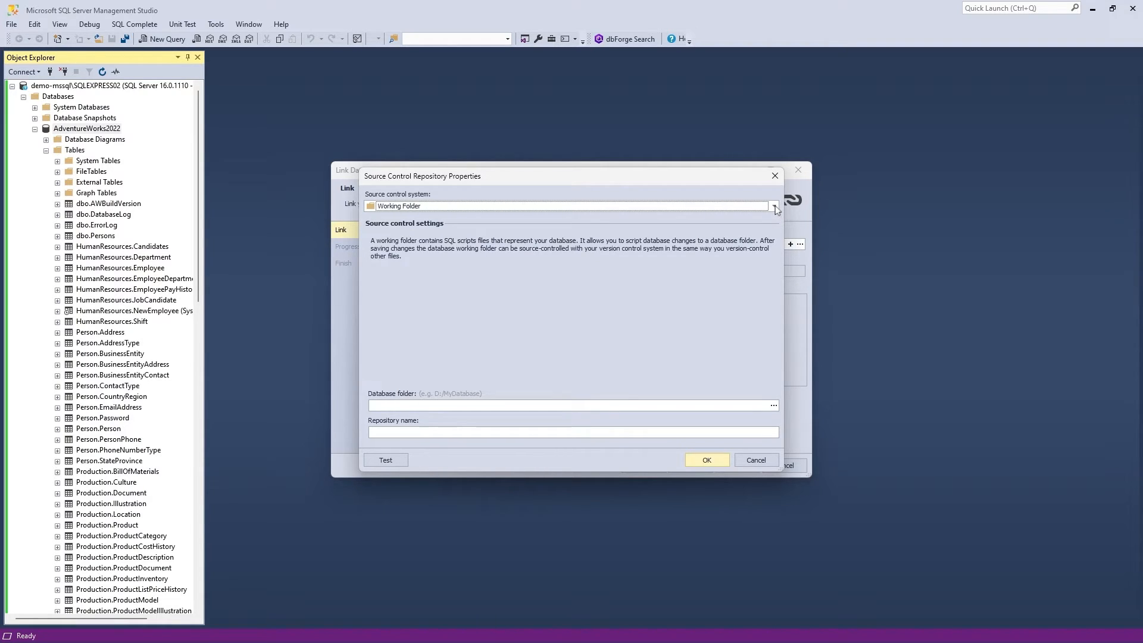
# Choose Git as the source control system with E:\Repositories\Clone-repo as the repository folder
pyautogui.click(774, 206)
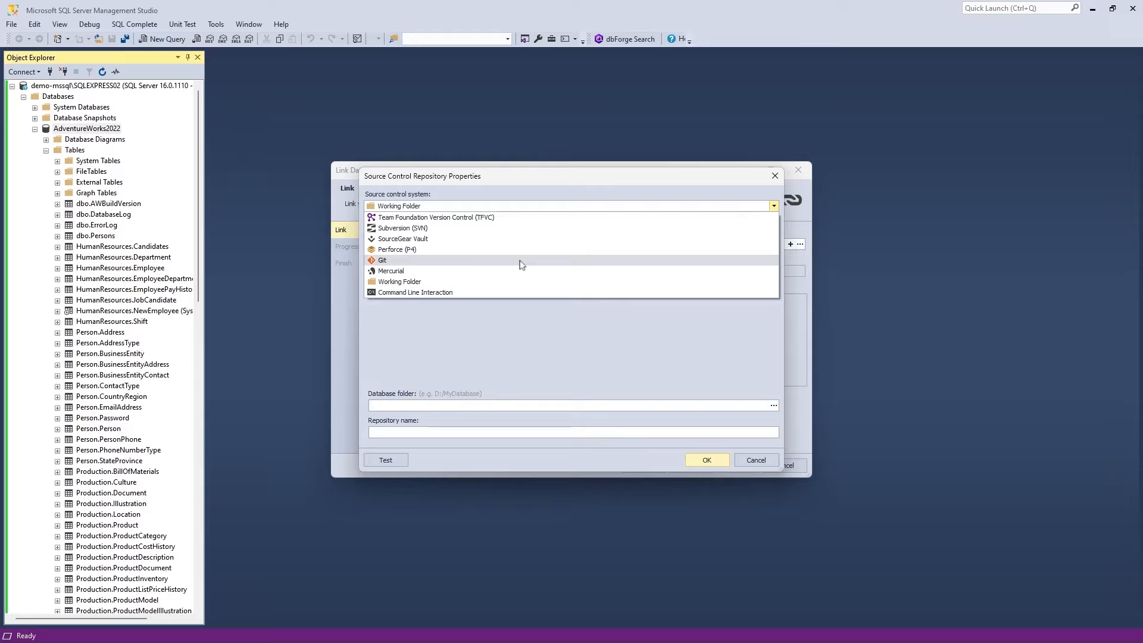
pyautogui.click(382, 261)
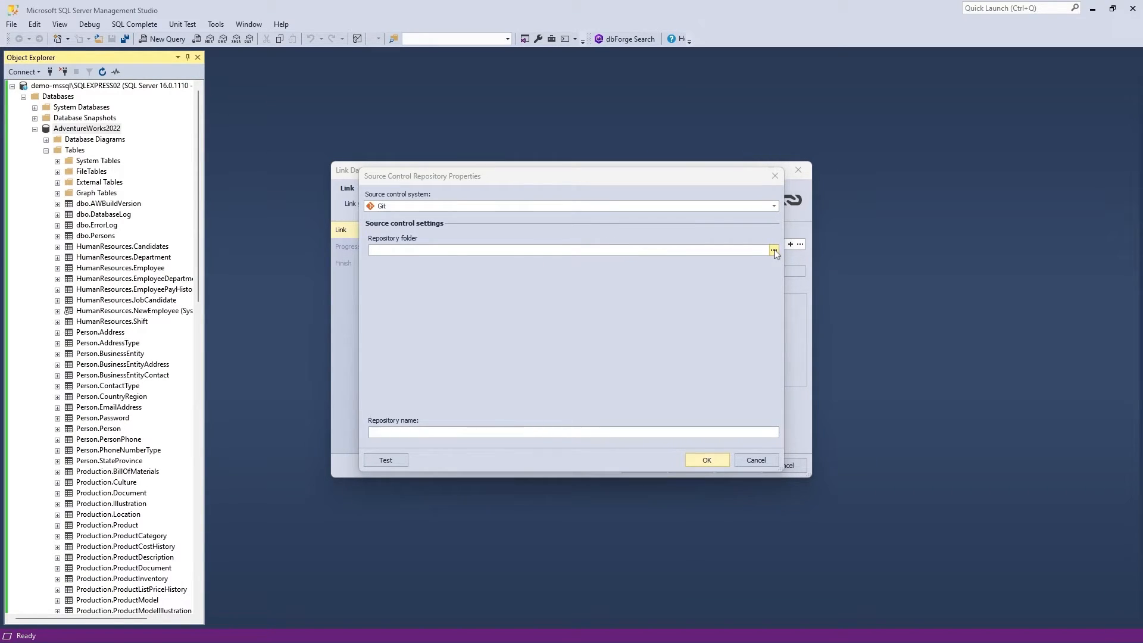
pyautogui.click(774, 250)
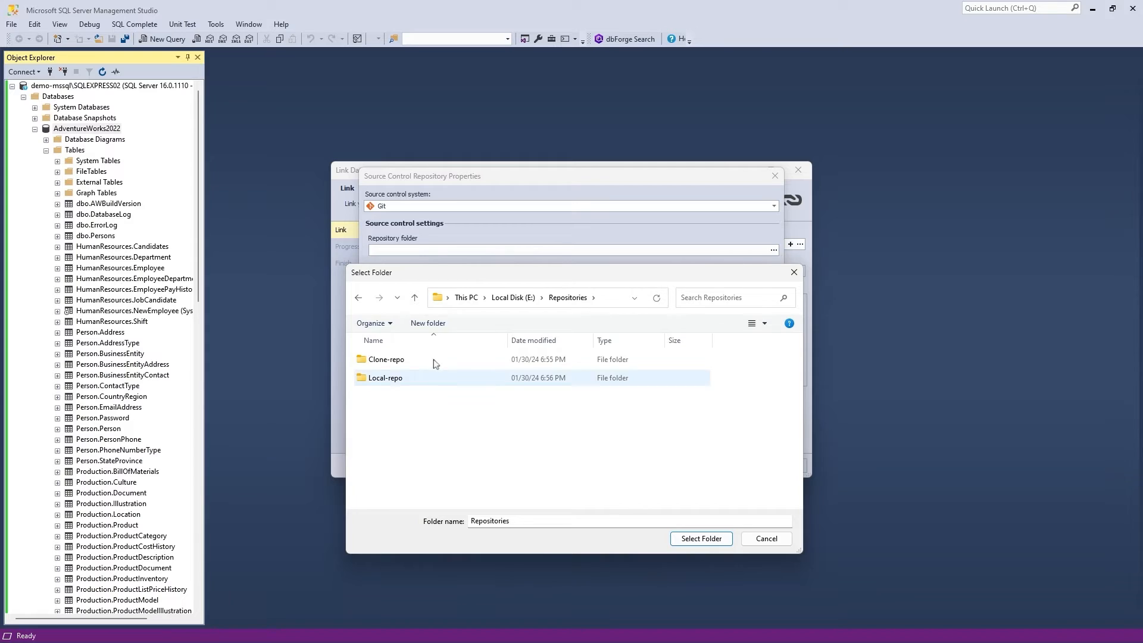
pyautogui.click(385, 359)
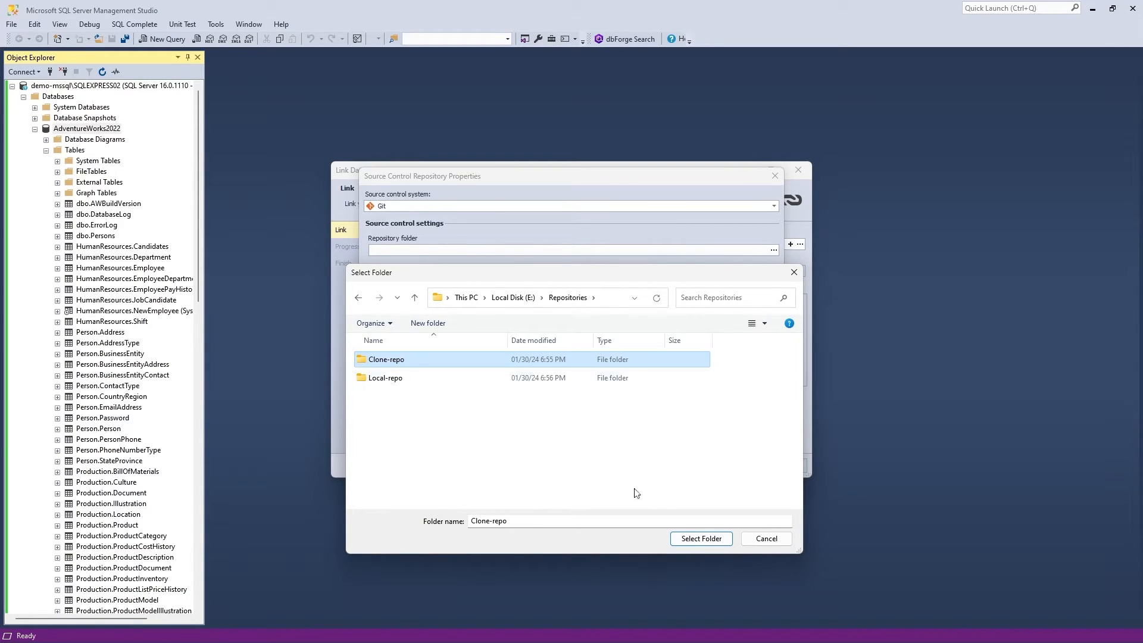
pyautogui.click(701, 539)
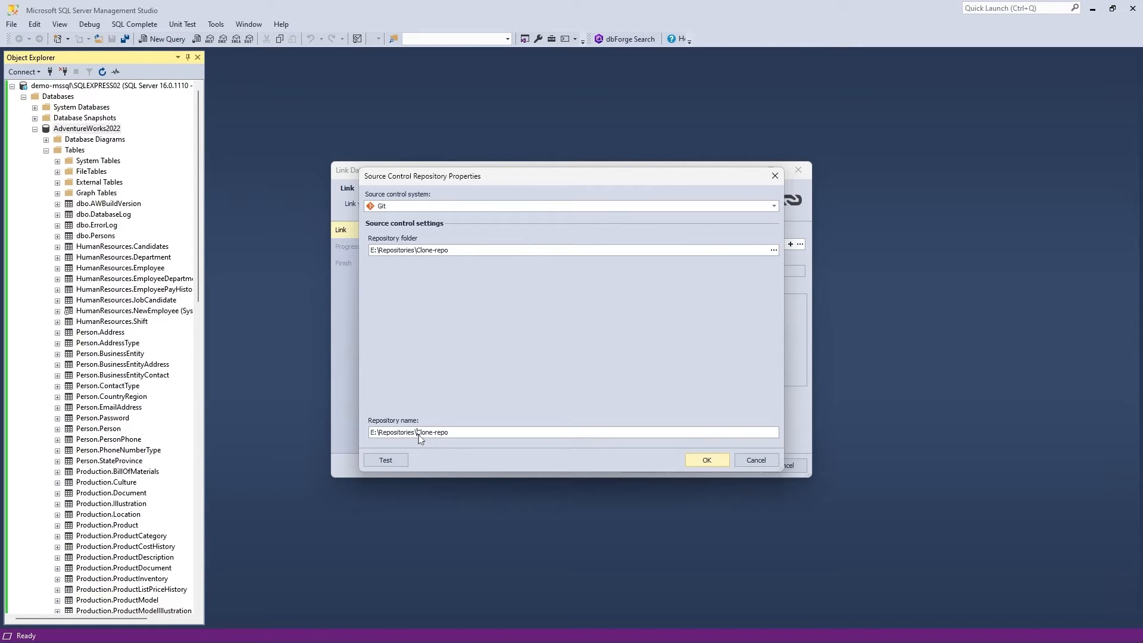
# Rename the repository to Clone-repo-AW2022 and test its connection successfully
pyautogui.doubleClick(395, 433)
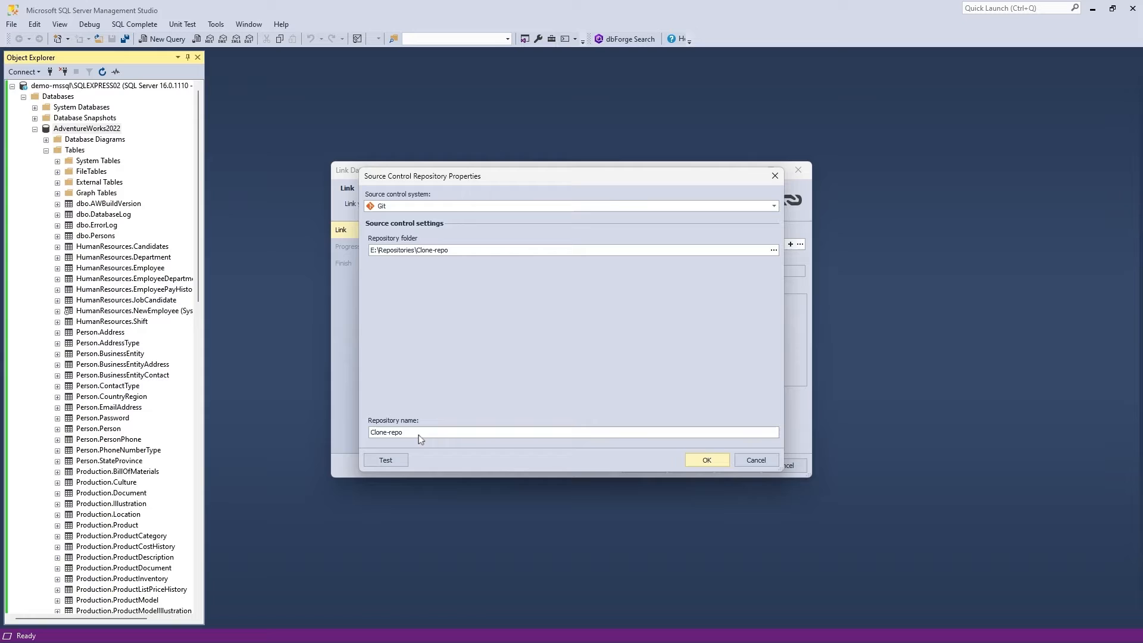
pyautogui.write('-')
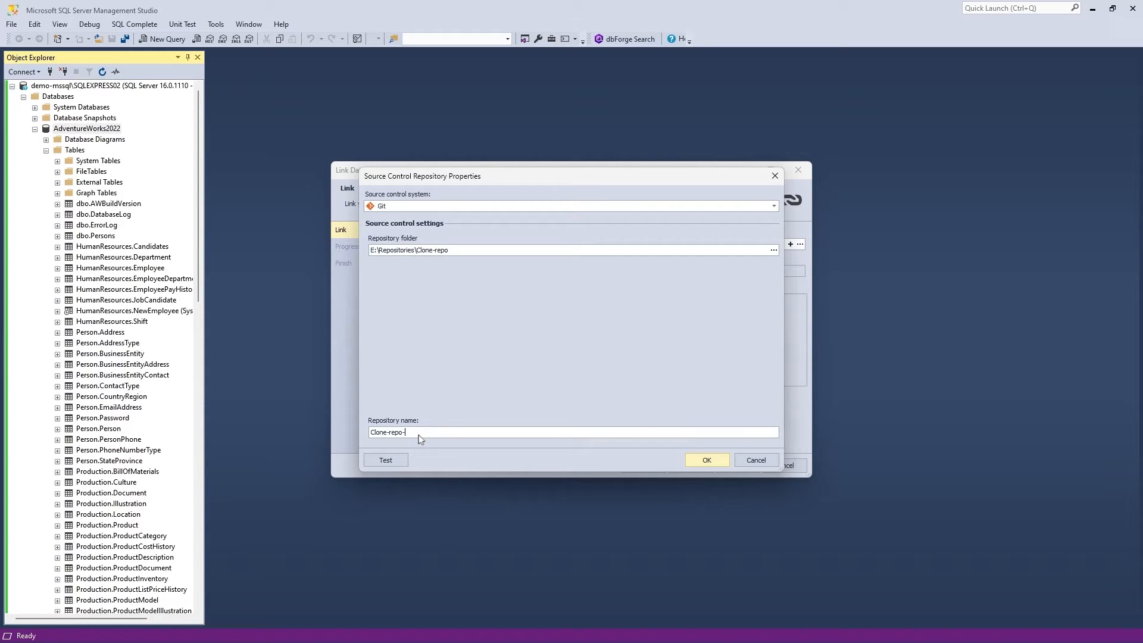
pyautogui.write('AW2')
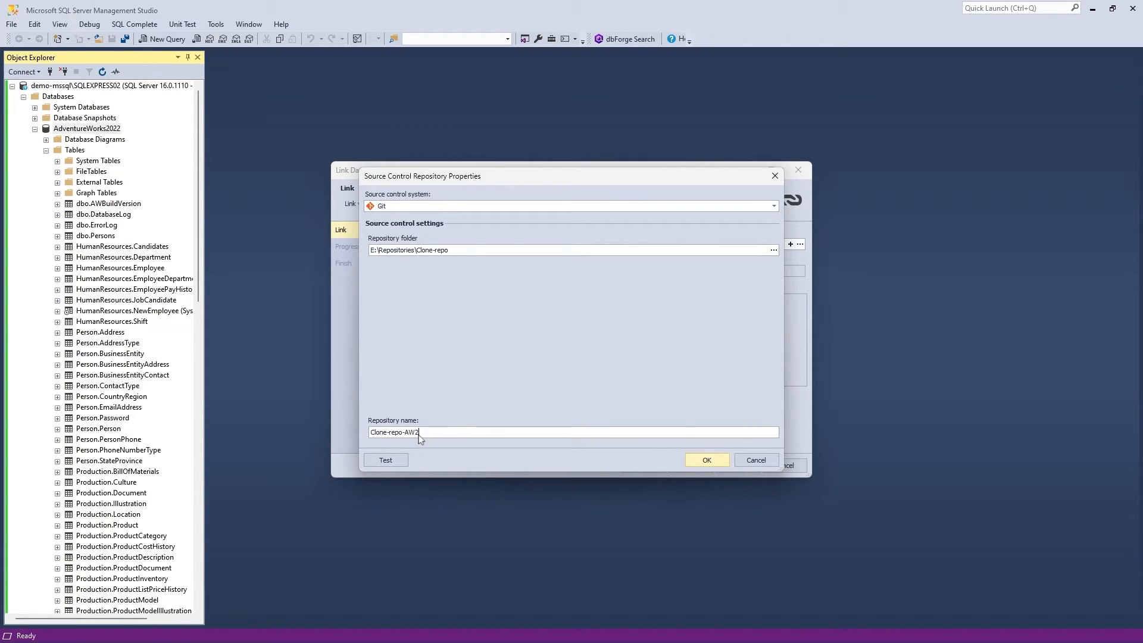
pyautogui.write('022')
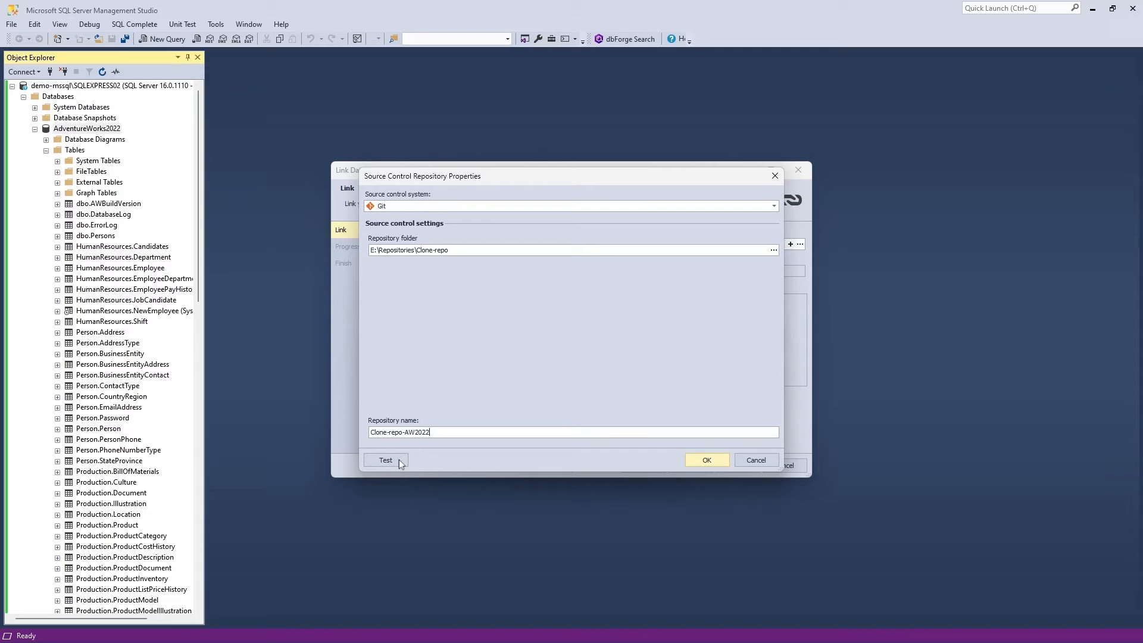
pyautogui.click(384, 460)
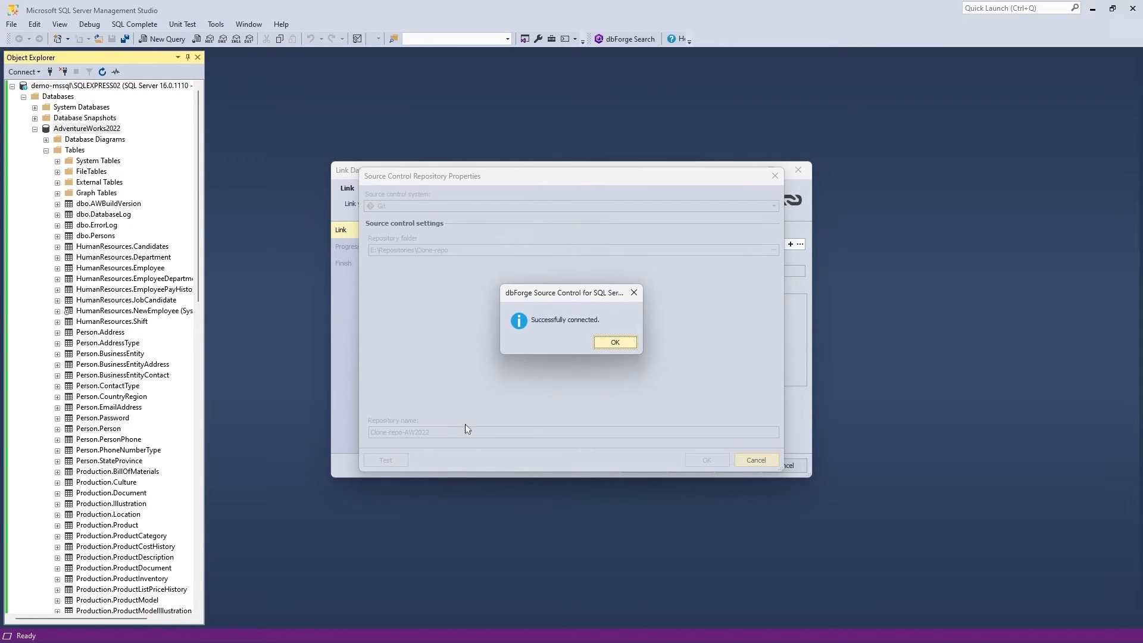
pyautogui.click(614, 342)
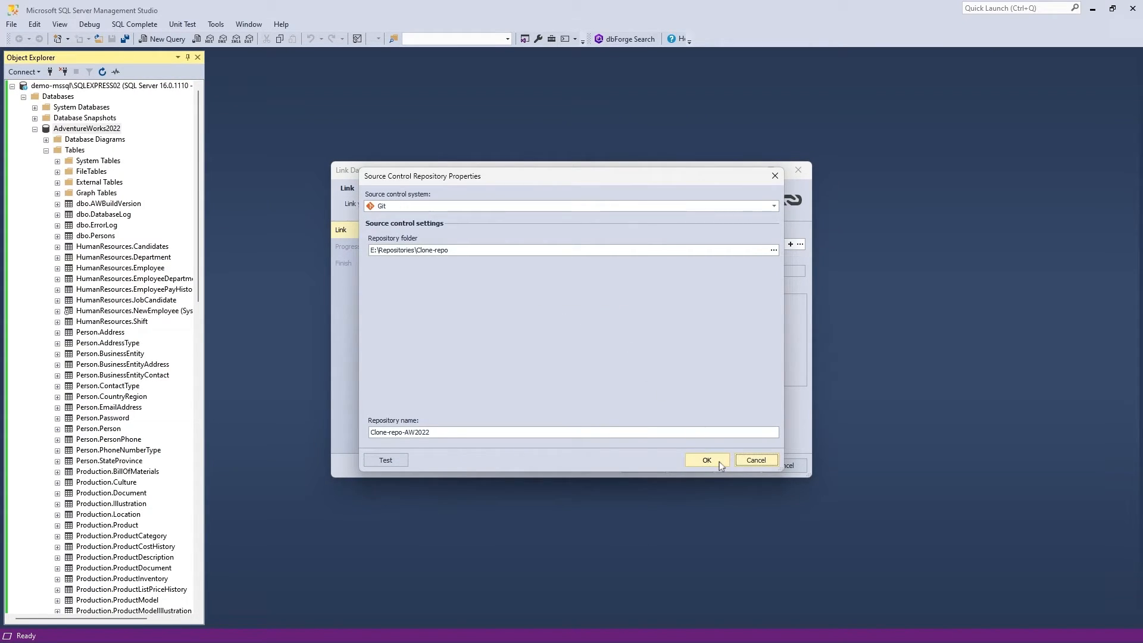
# Accept the repository settings and link AdventureWorks2022 using the Dedicated development model
pyautogui.click(706, 460)
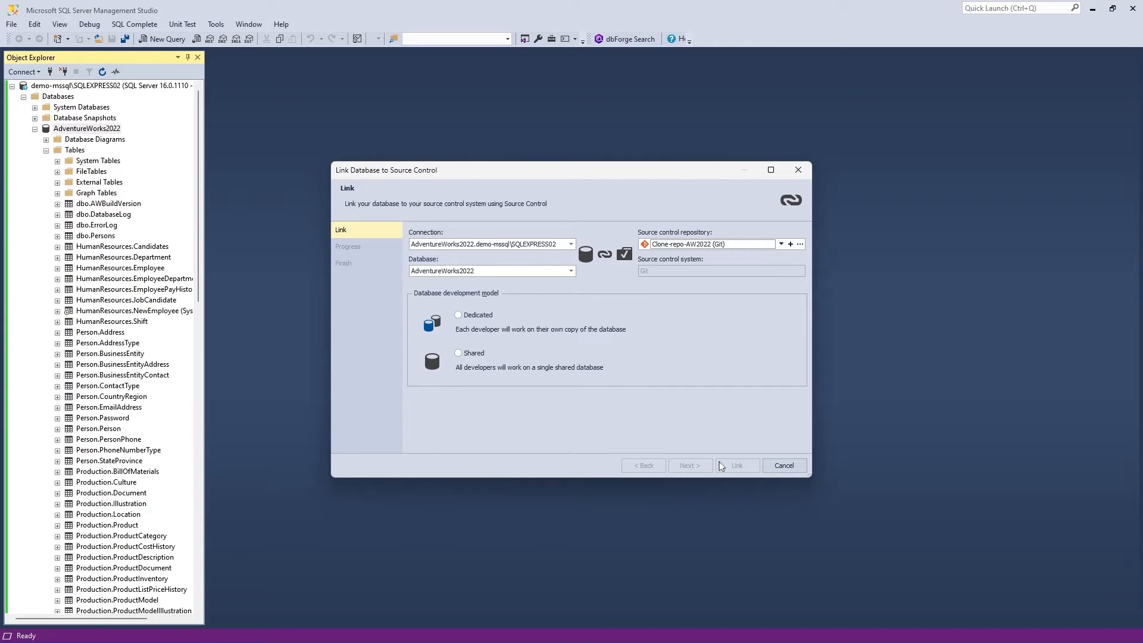
pyautogui.moveTo(719, 465)
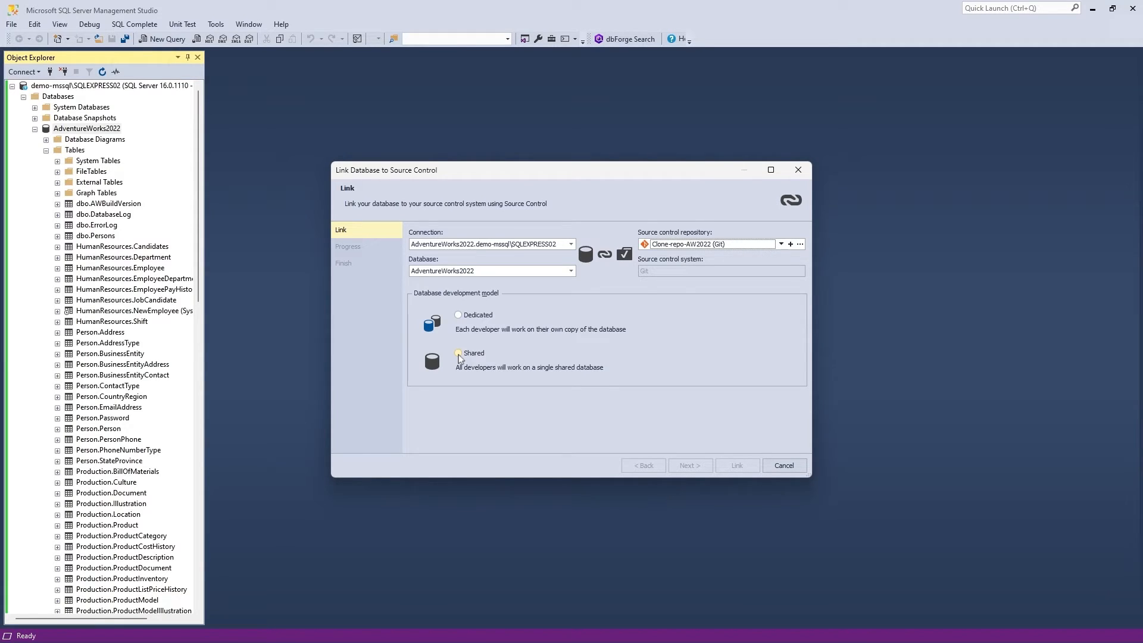
pyautogui.click(458, 315)
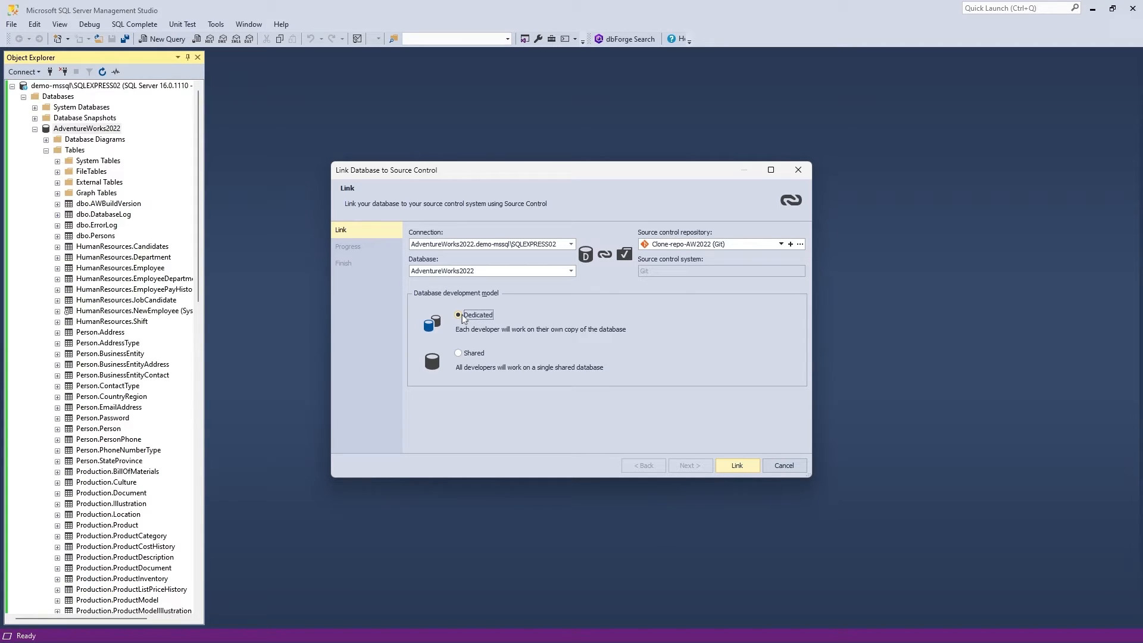
pyautogui.click(458, 315)
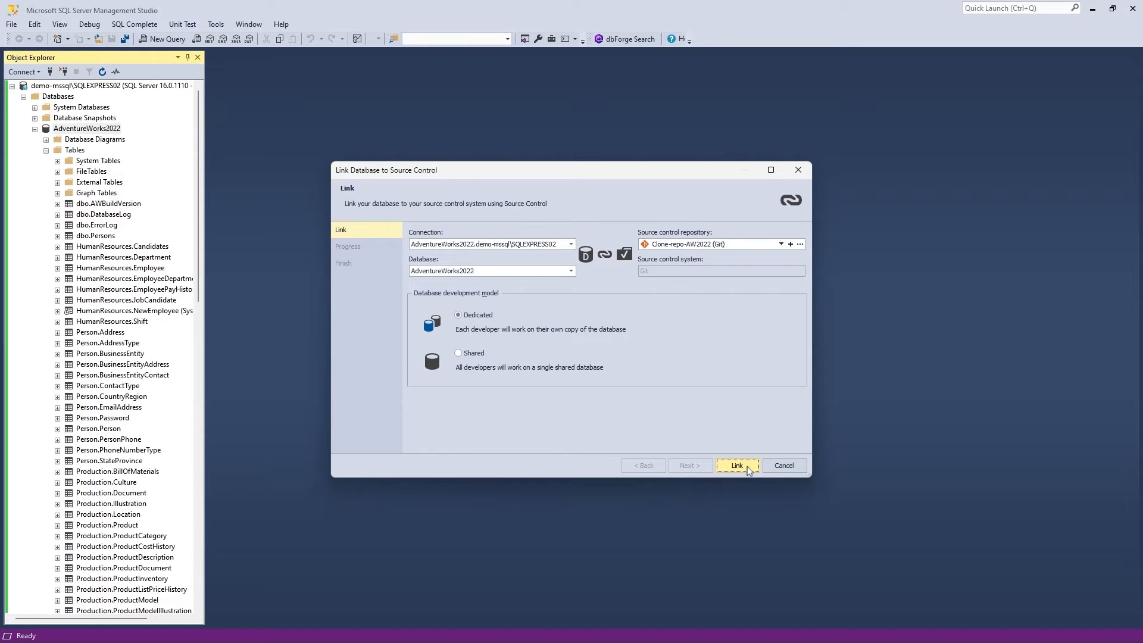
pyautogui.click(736, 466)
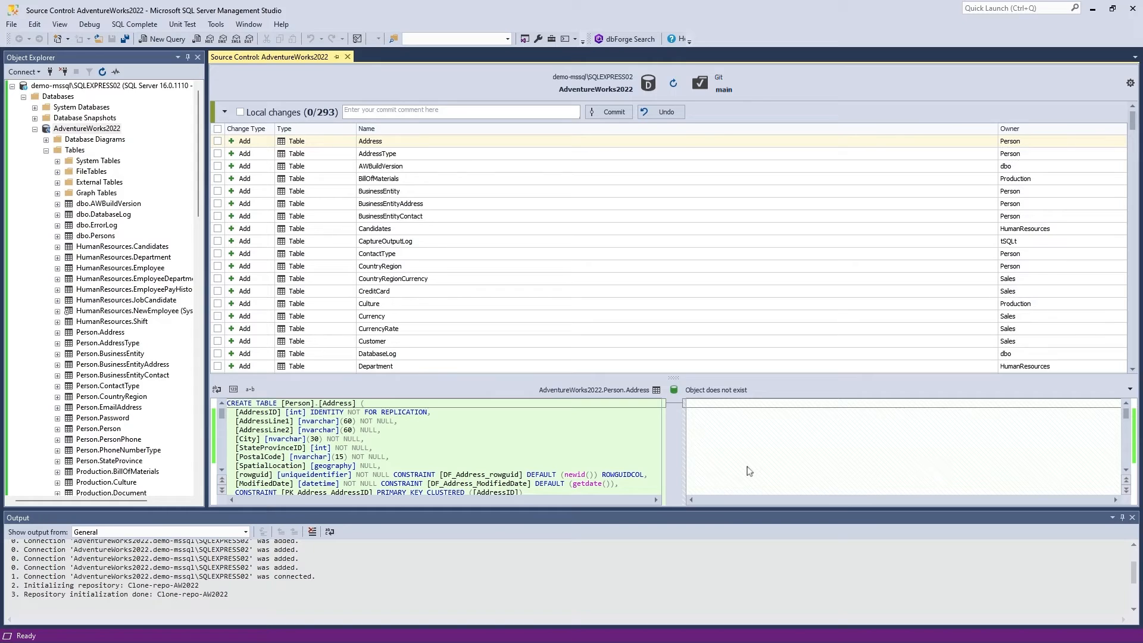
pyautogui.moveTo(480, 284)
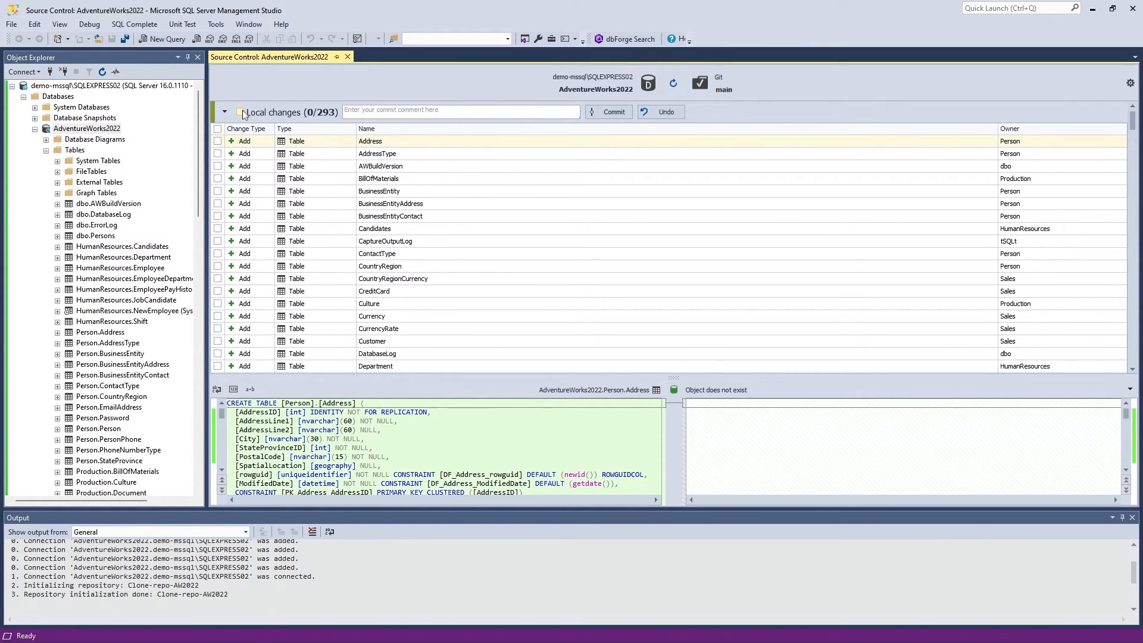
# Check all 293 local changes and commit them with the comment 'initial commit'
pyautogui.click(239, 112)
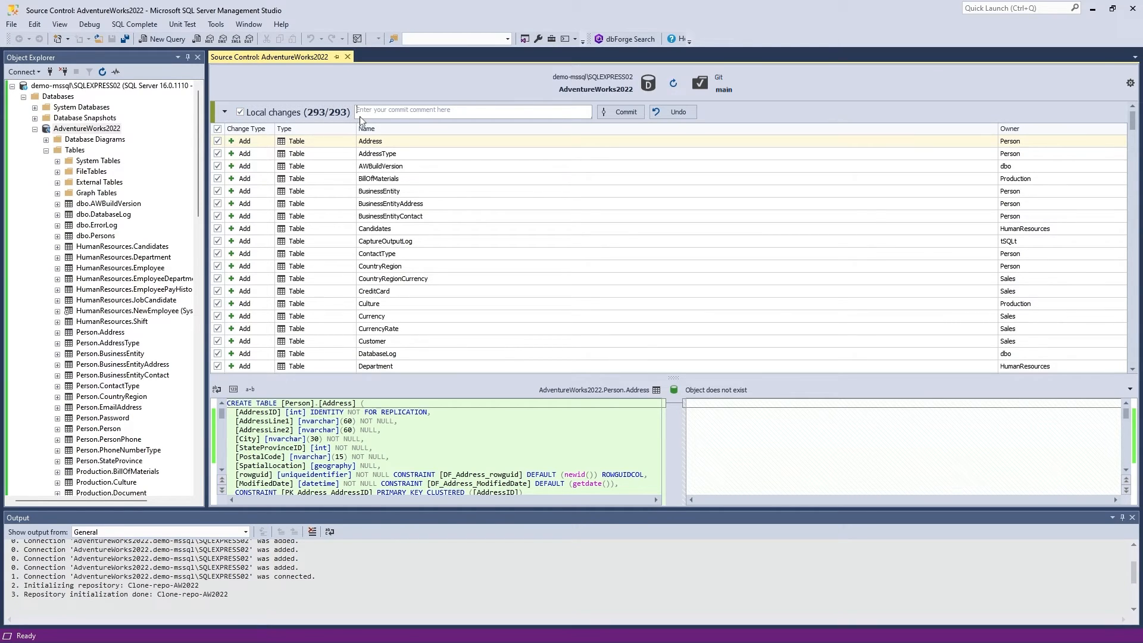
pyautogui.write('ini')
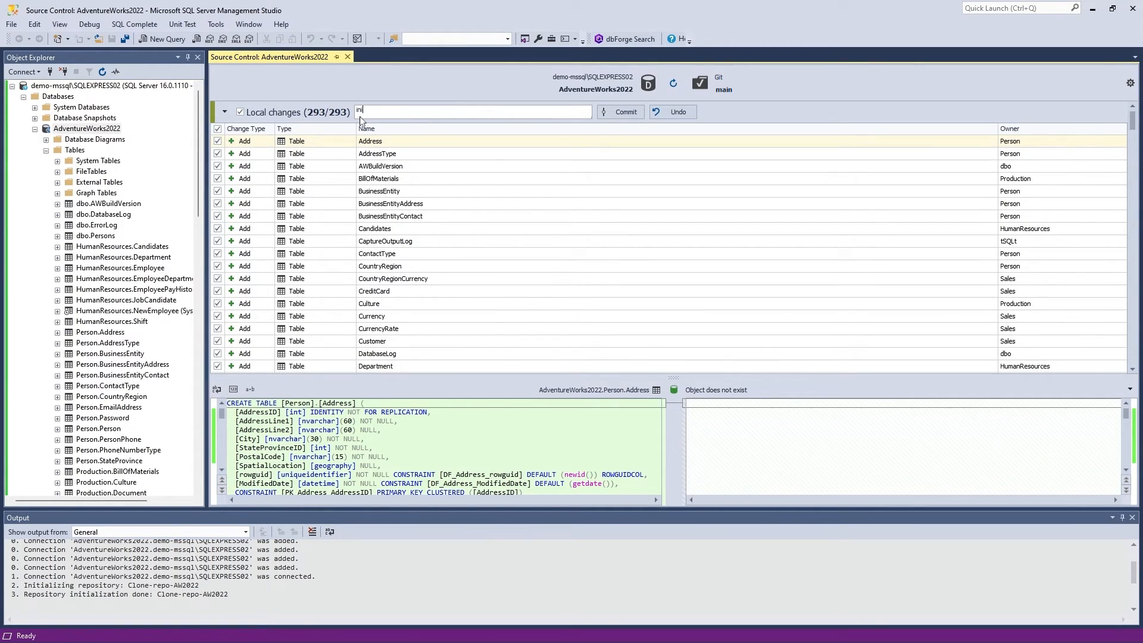
pyautogui.write('initial commit')
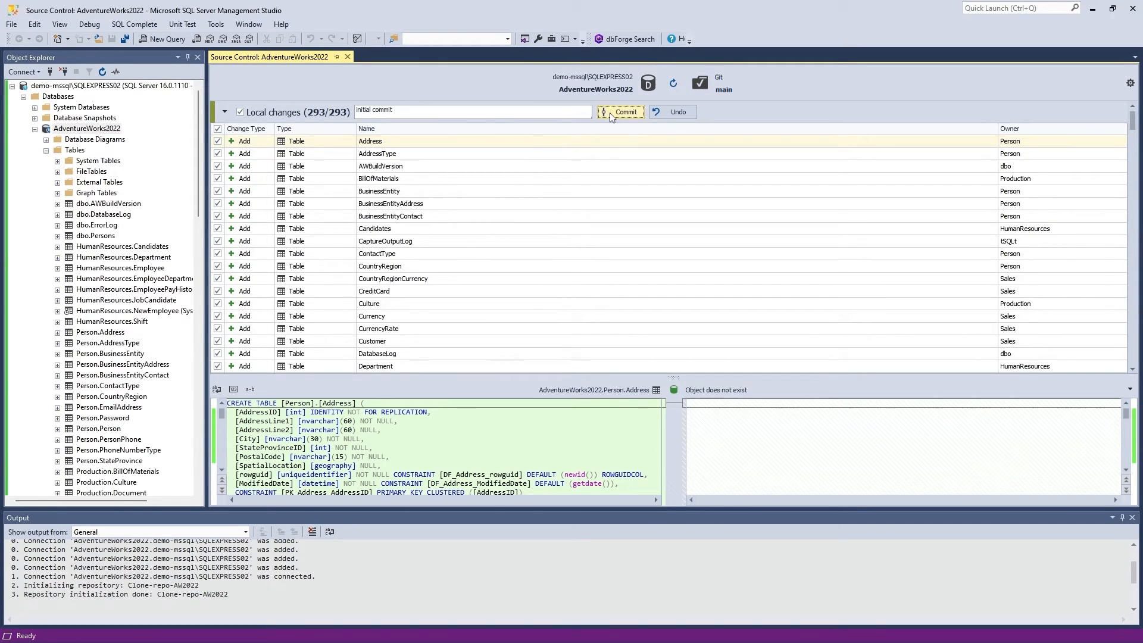
pyautogui.click(625, 112)
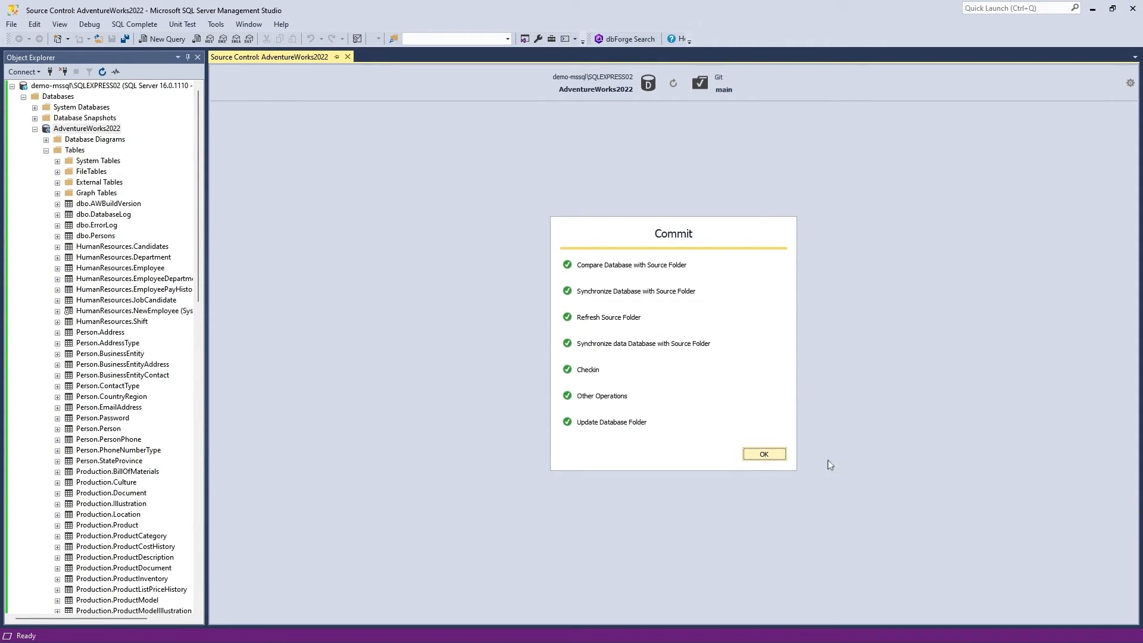
# Dismiss the Commit progress summary and let the refresh finish
pyautogui.click(763, 454)
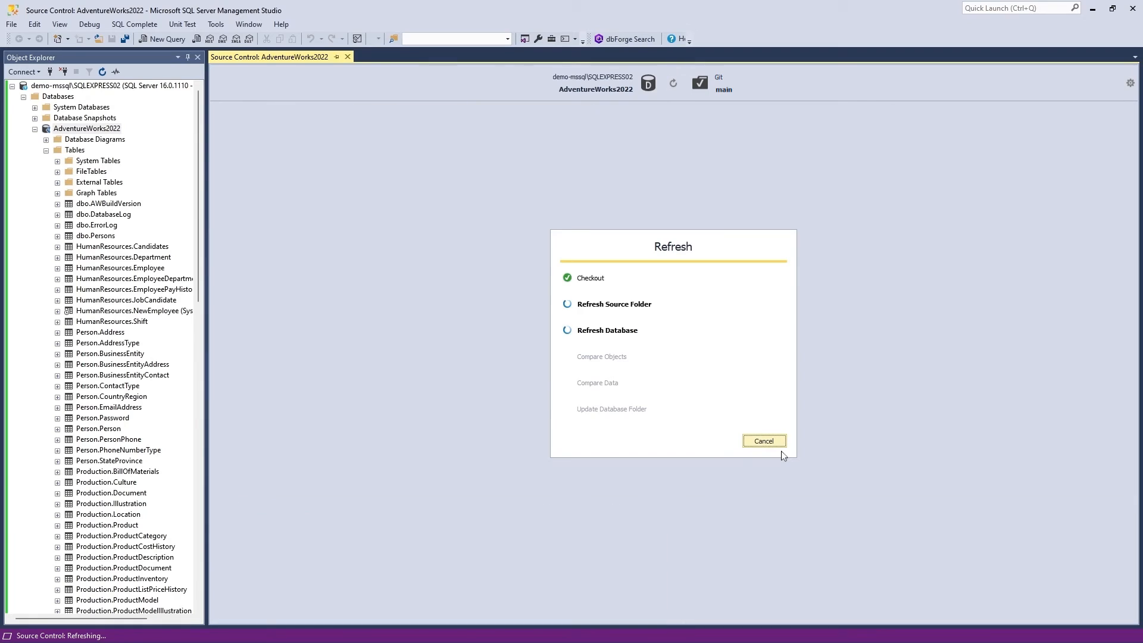
pyautogui.click(763, 440)
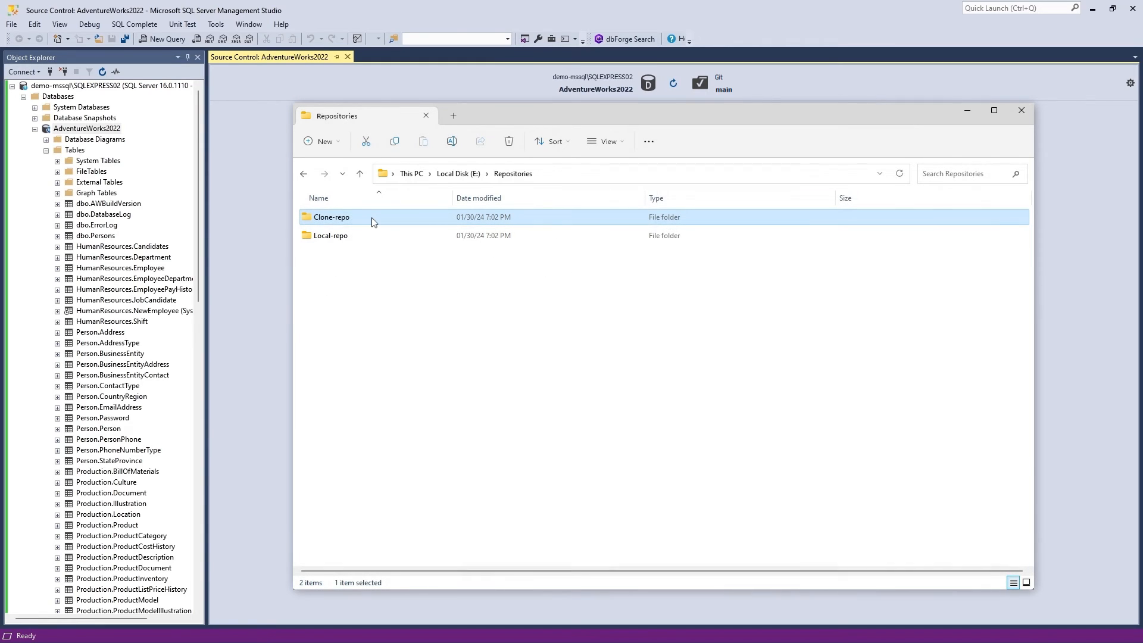
# Browse Clone-repo's committed Tables, Views and Security schema script folders in File Explorer
pyautogui.doubleClick(333, 216)
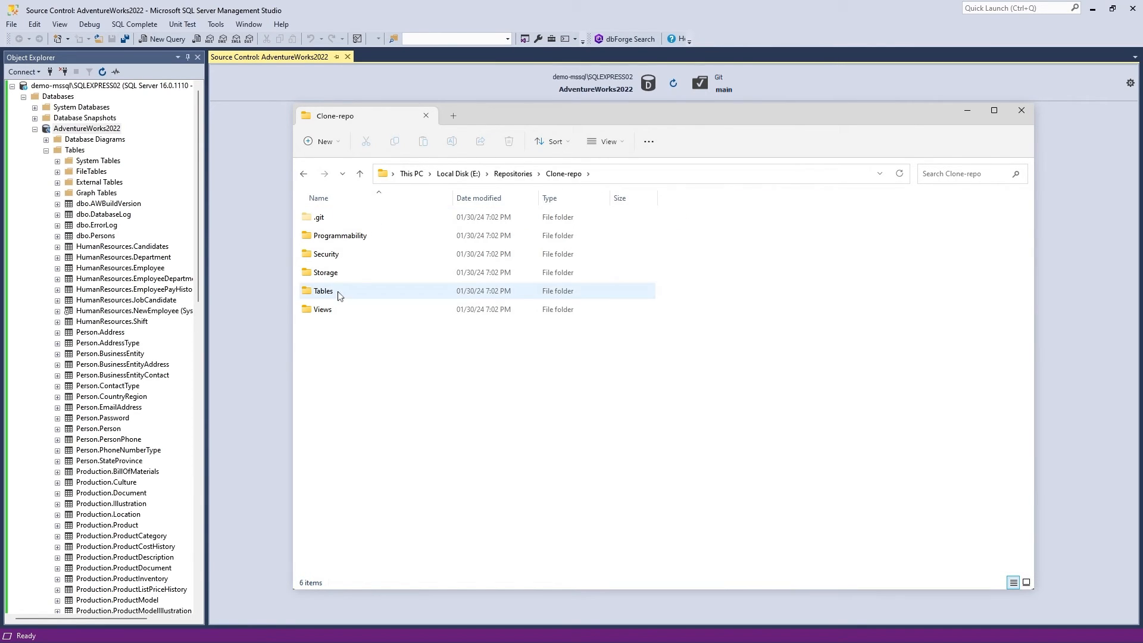
pyautogui.doubleClick(323, 291)
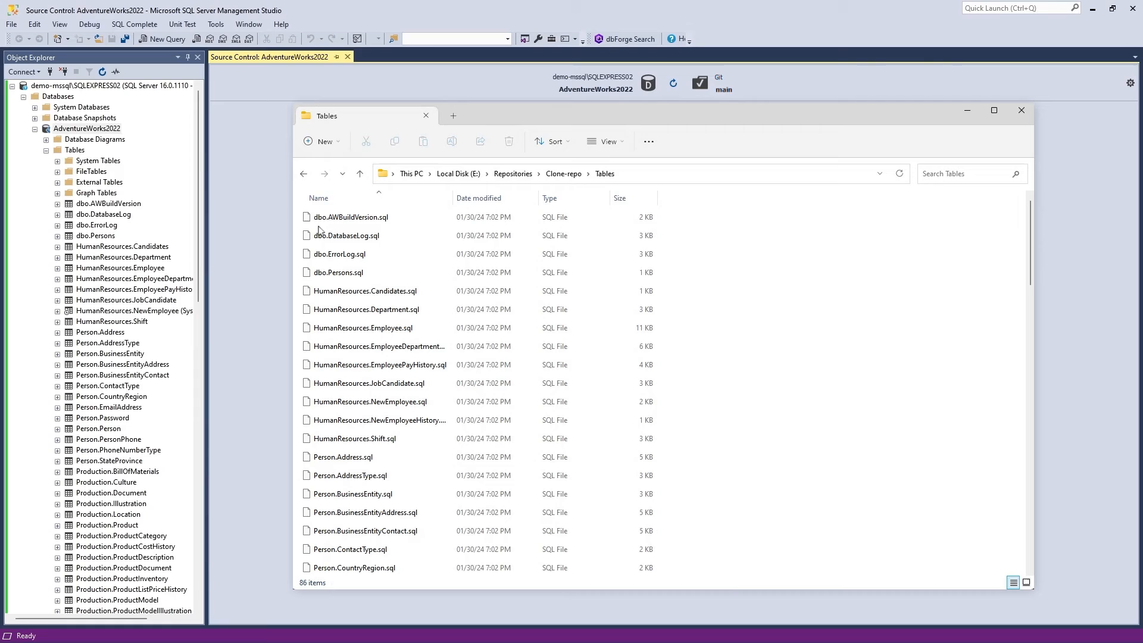
pyautogui.click(359, 174)
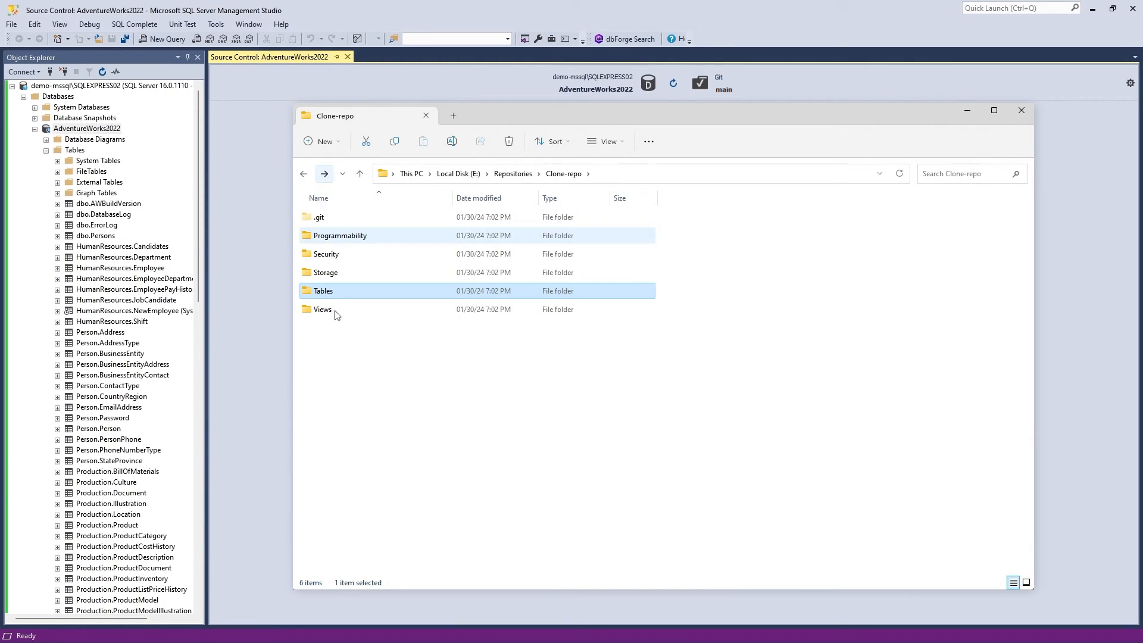
pyautogui.doubleClick(322, 309)
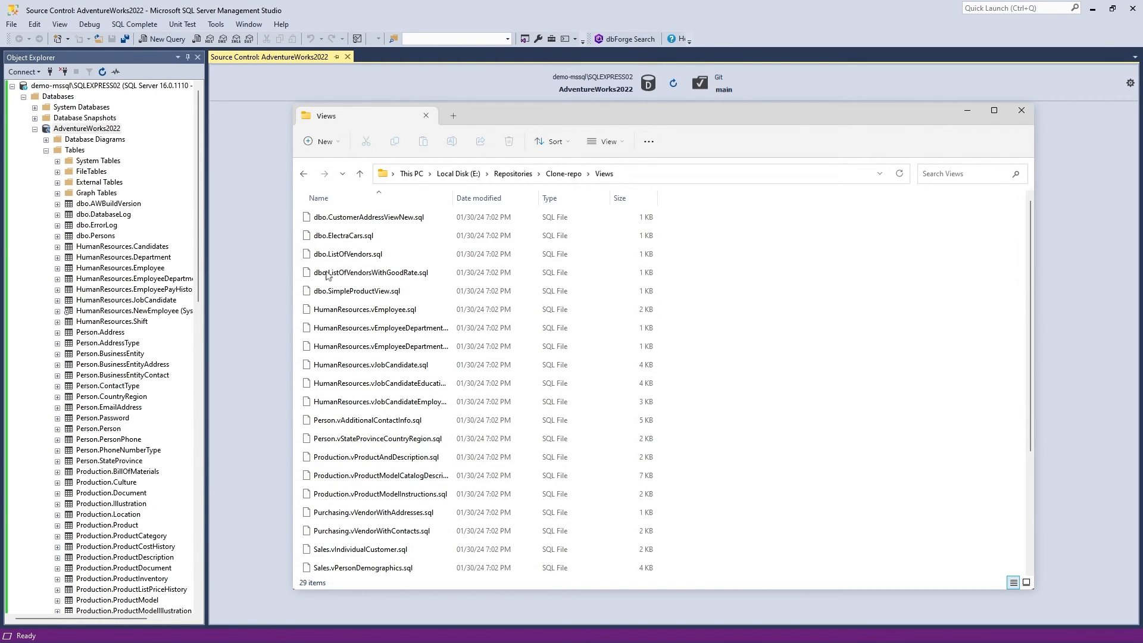
pyautogui.click(303, 174)
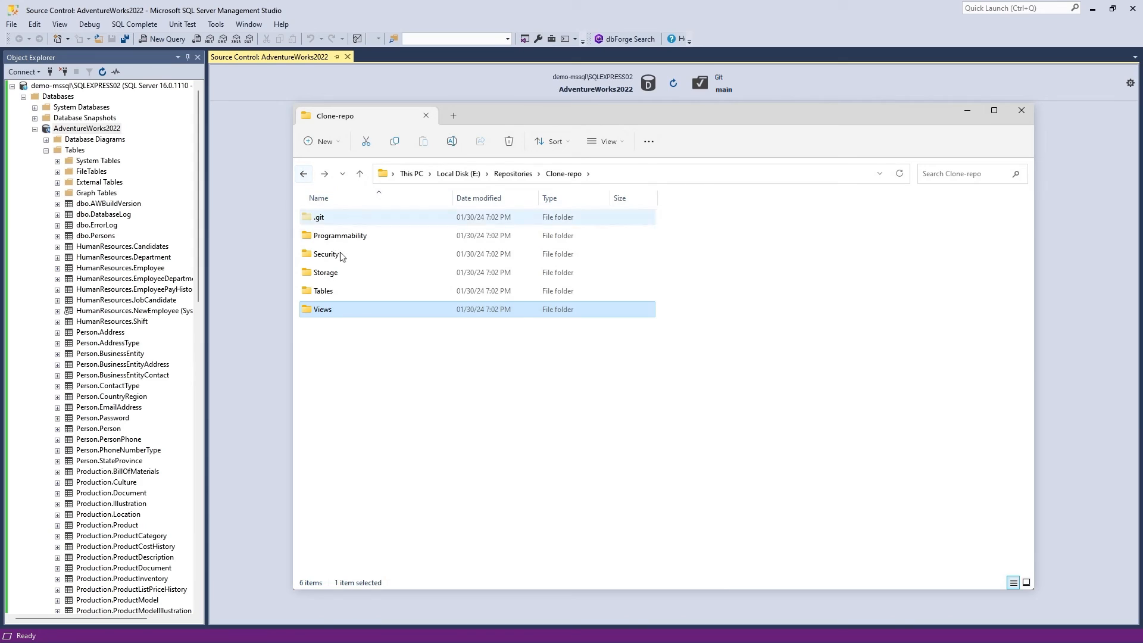
pyautogui.doubleClick(326, 254)
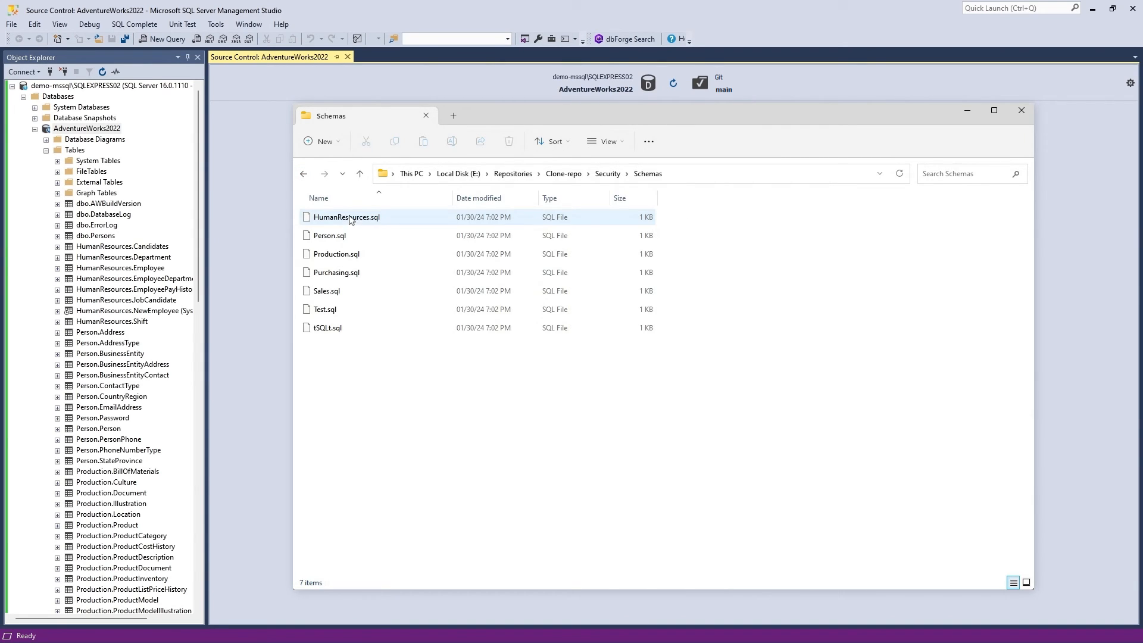
pyautogui.click(304, 174)
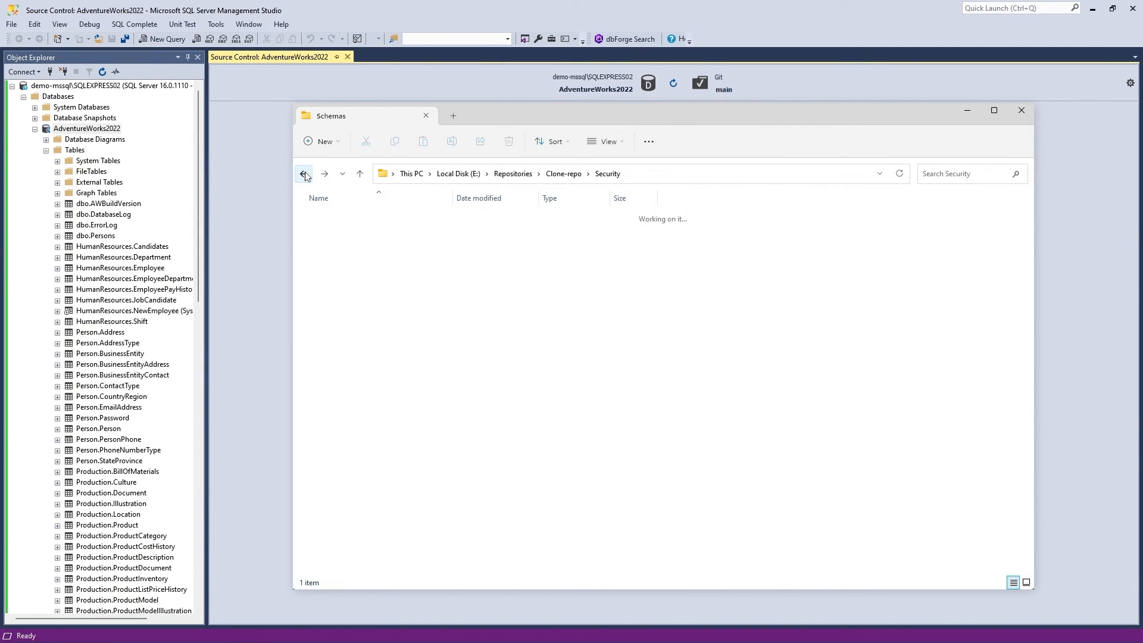
pyautogui.click(304, 174)
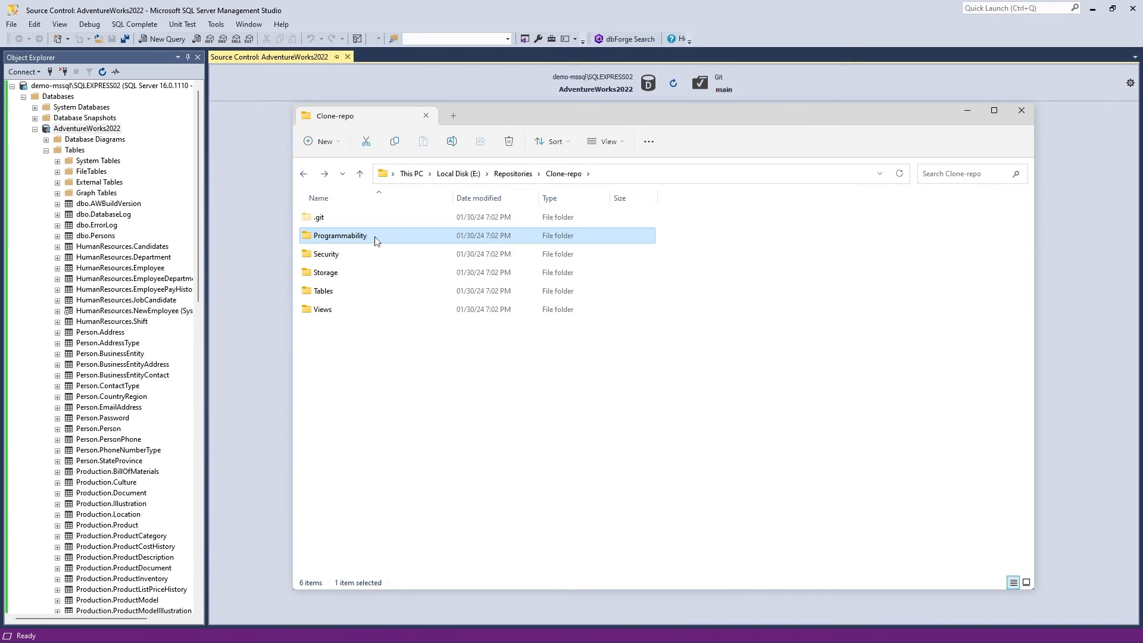
# Browse the Programmability Functions scripts, ending in the Database Triggers folder with ddlDatabaseTriggerLog.sql
pyautogui.doubleClick(338, 235)
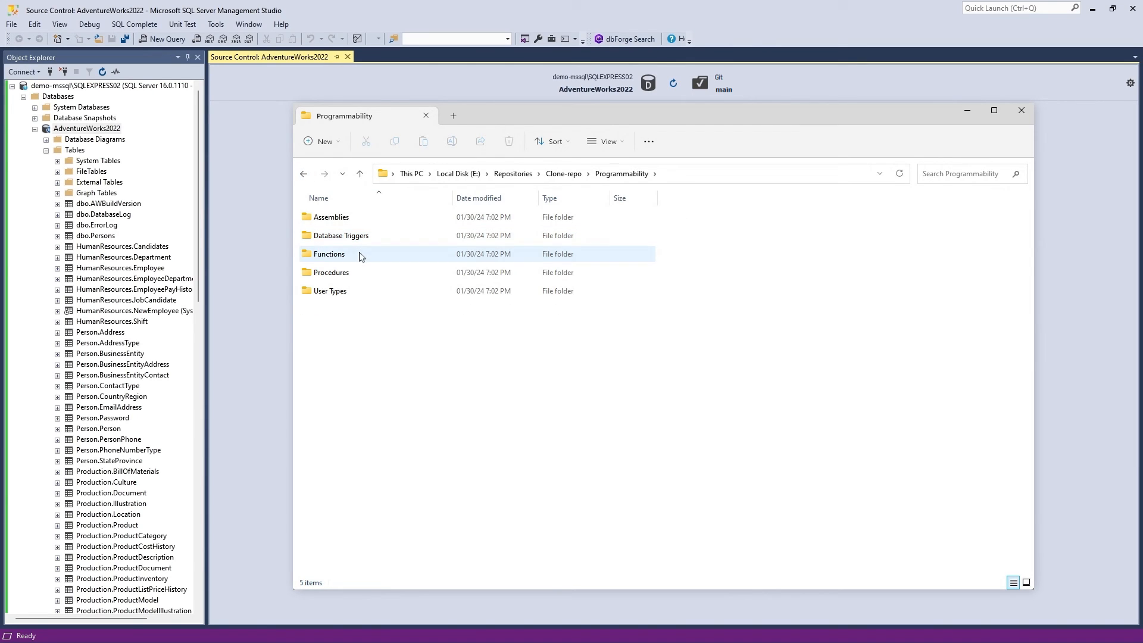
pyautogui.doubleClick(329, 253)
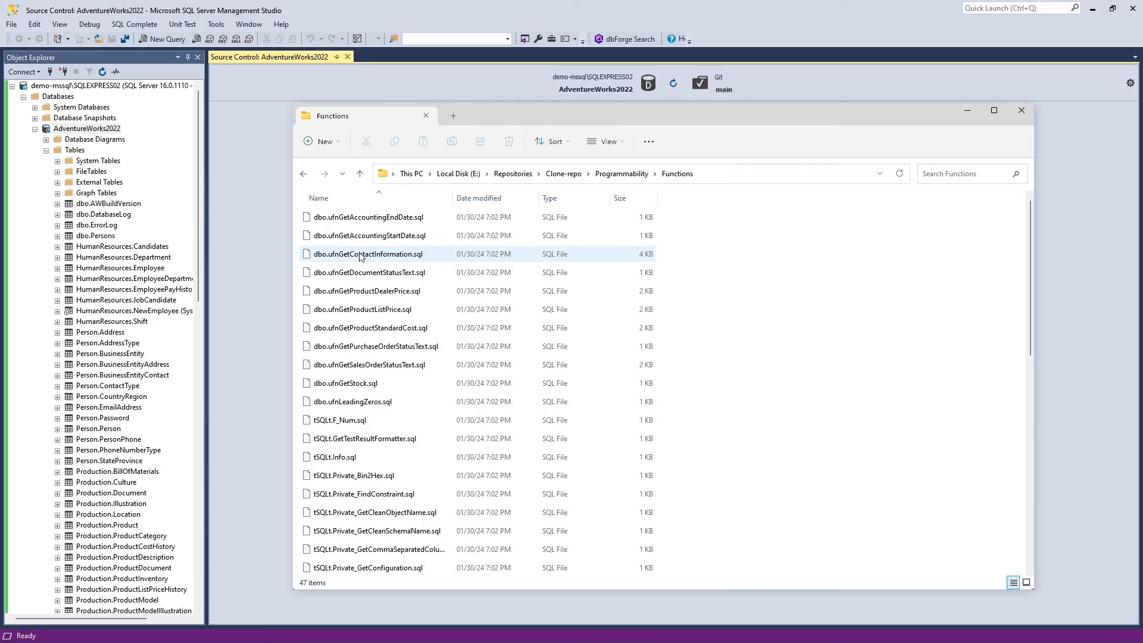
pyautogui.click(368, 234)
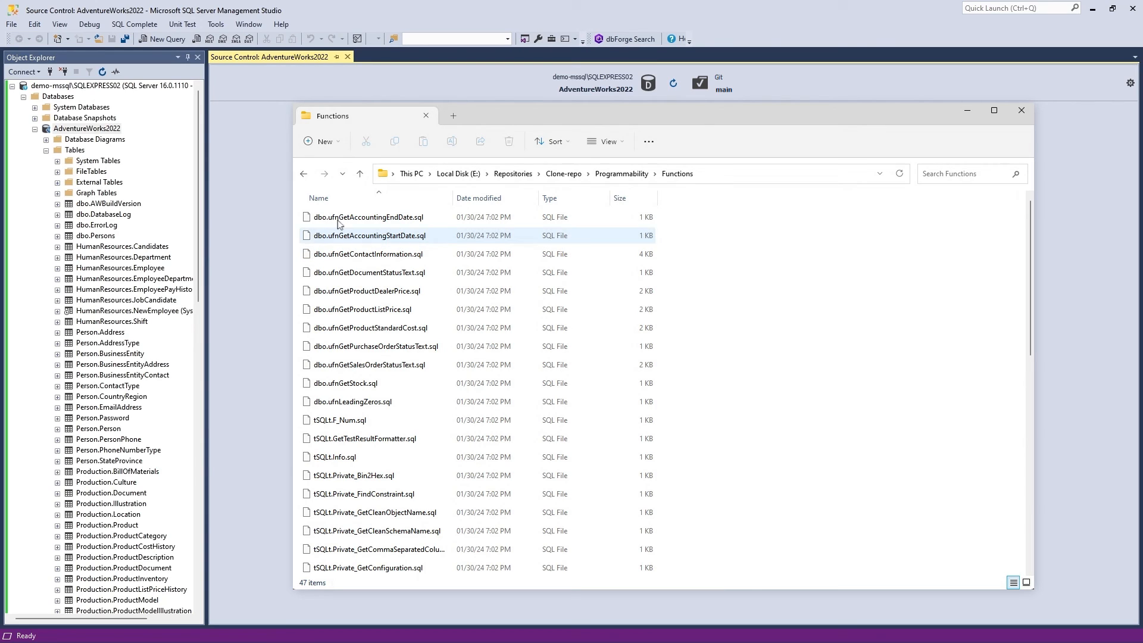
pyautogui.click(360, 174)
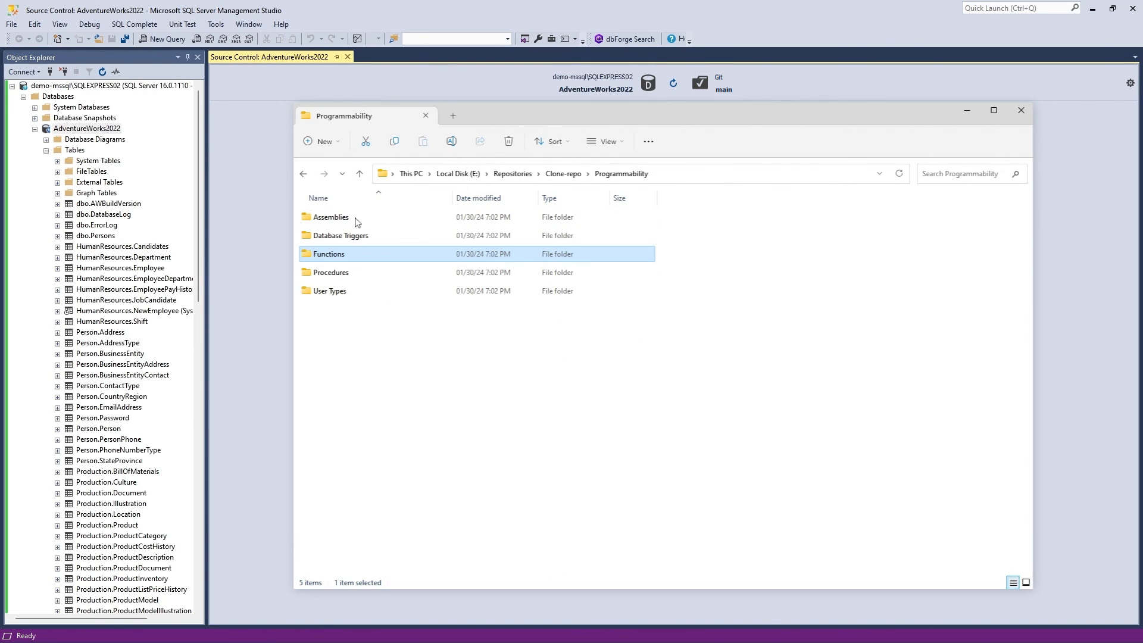
pyautogui.doubleClick(340, 235)
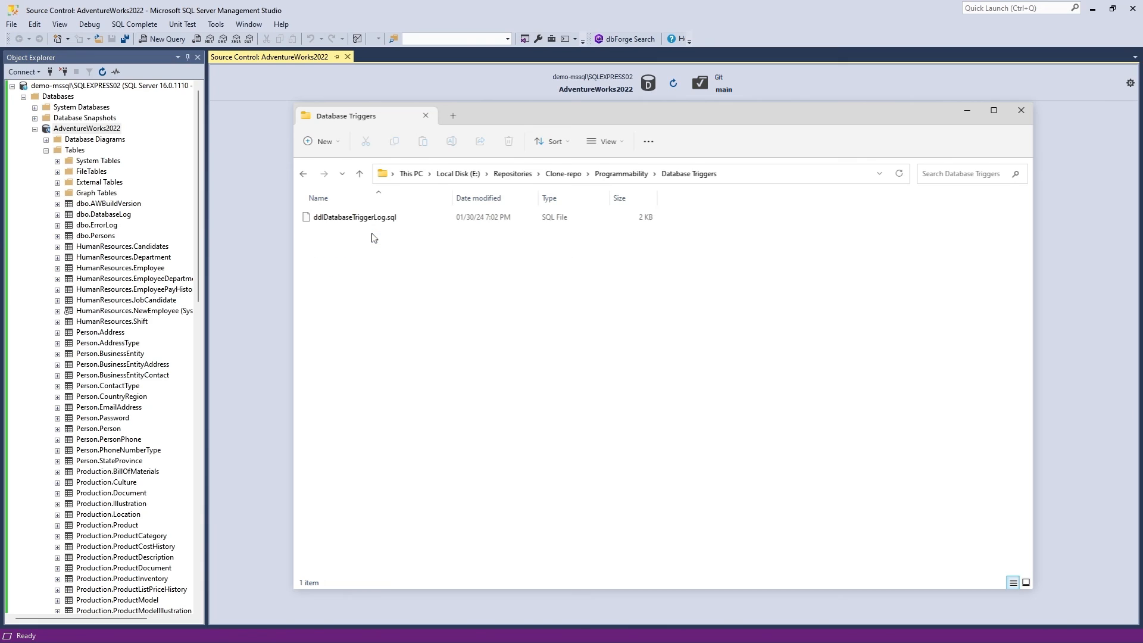